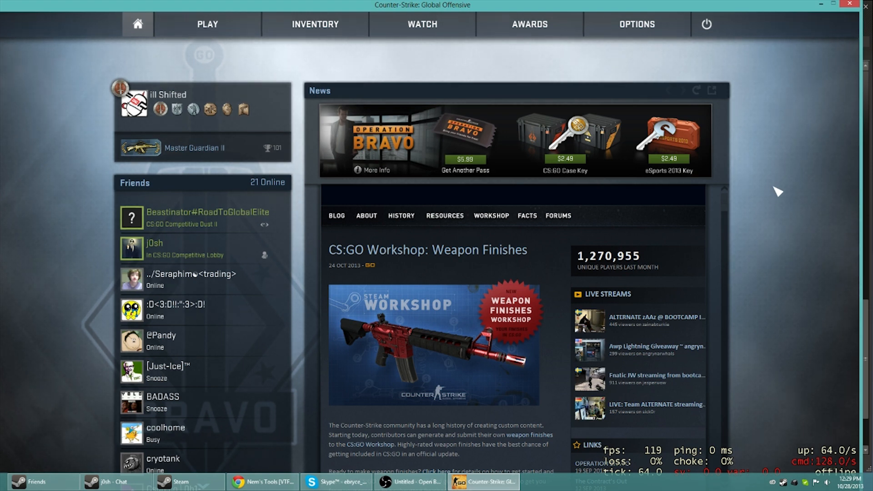
{"action": "mouse_move", "coordinate": [751, 168]}
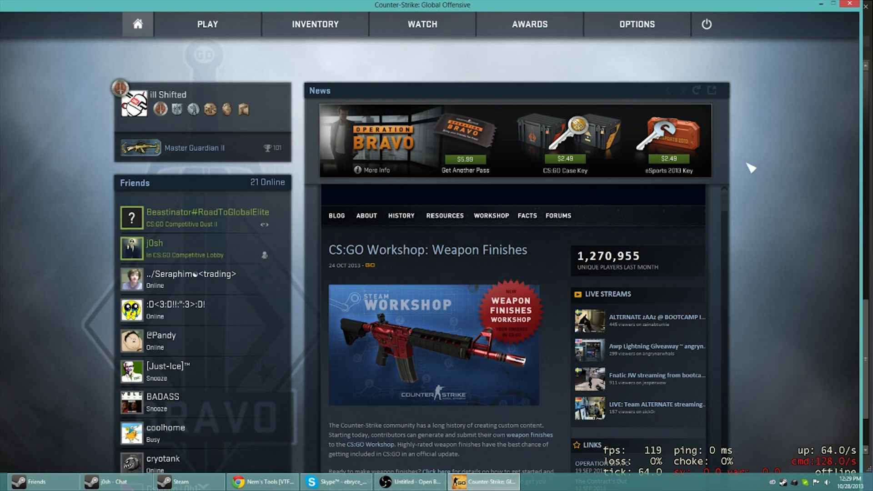
{"action": "mouse_move", "coordinate": [334, 463]}
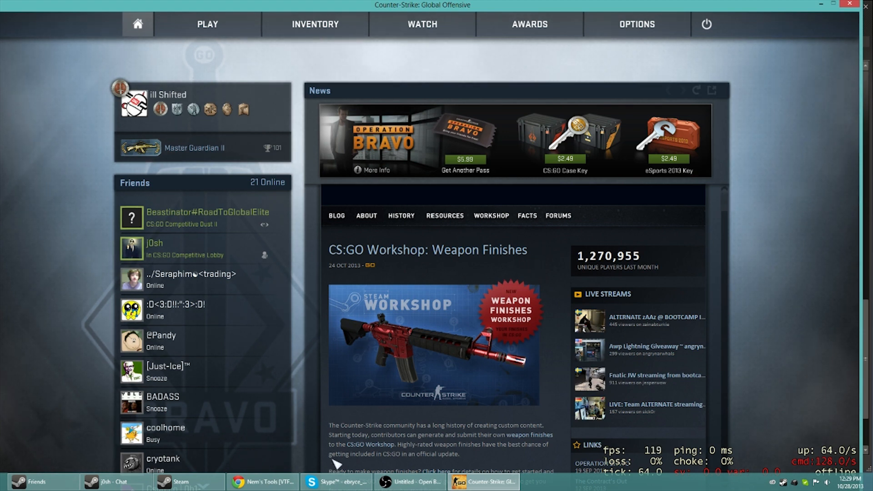
Download the VTFEdit v1.3.3 installer from Nem's Tools and run it.
{"action": "left_click", "coordinate": [264, 483]}
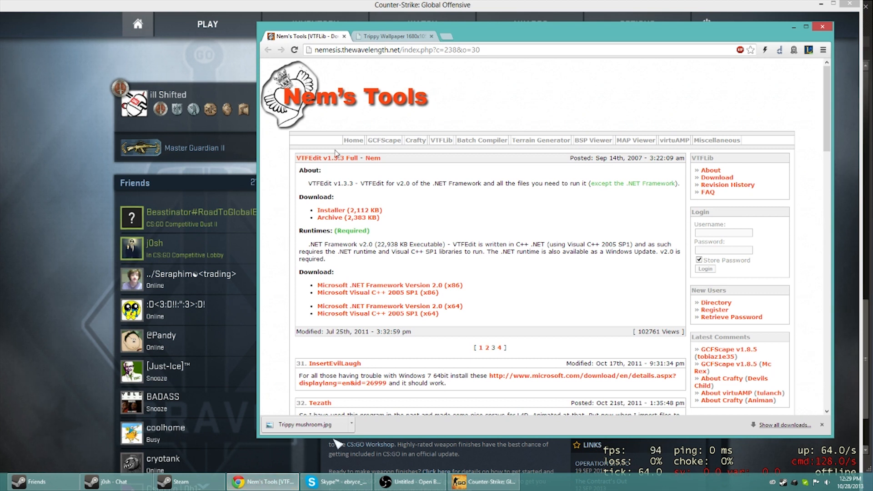
{"action": "mouse_move", "coordinate": [326, 217]}
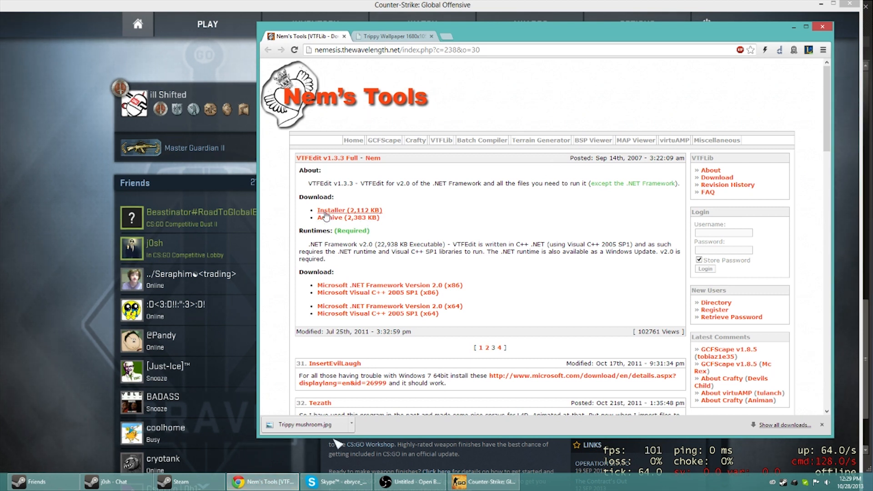
{"action": "mouse_move", "coordinate": [357, 152]}
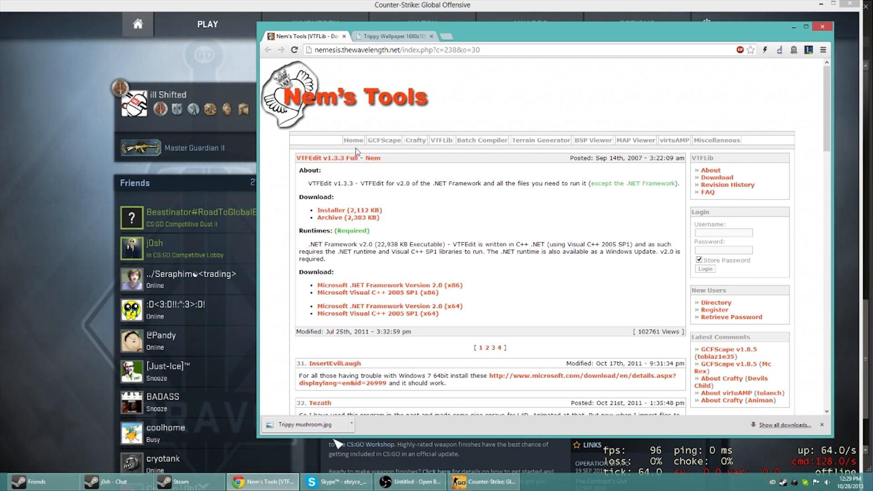
{"action": "left_click", "coordinate": [344, 211]}
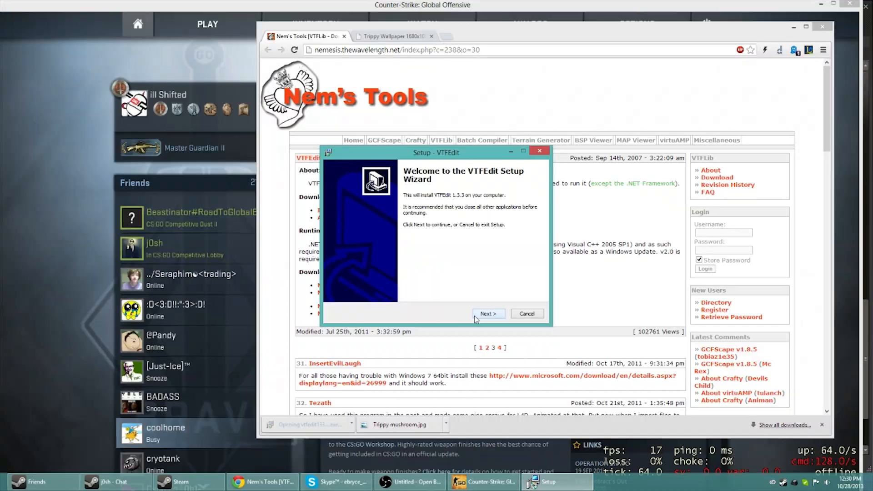
Install VTFEdit to the default folder with the license accepted, .vmt association unticked, and launch it on finish.
{"action": "left_click", "coordinate": [488, 314]}
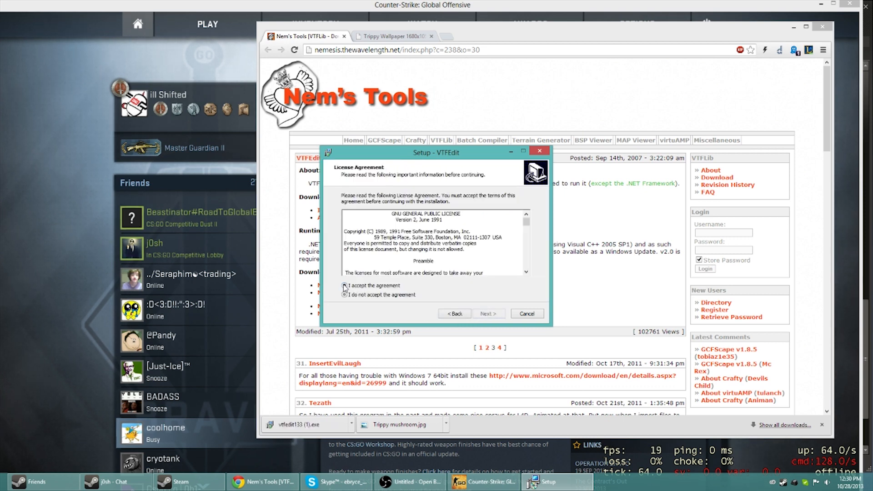
{"action": "left_click", "coordinate": [489, 314]}
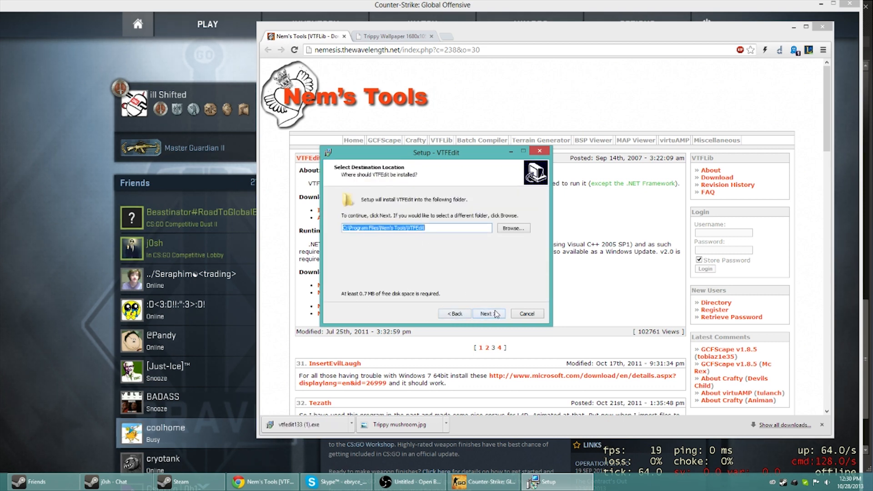
{"action": "left_click", "coordinate": [488, 314]}
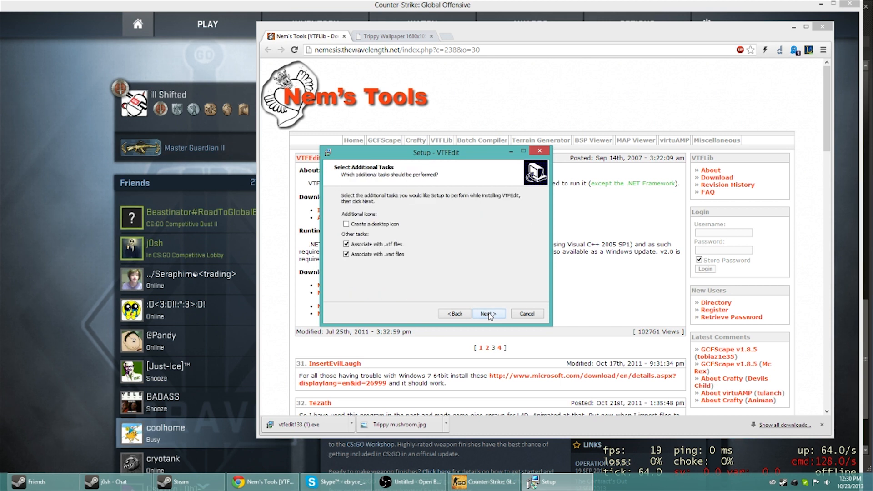
{"action": "left_click", "coordinate": [347, 253]}
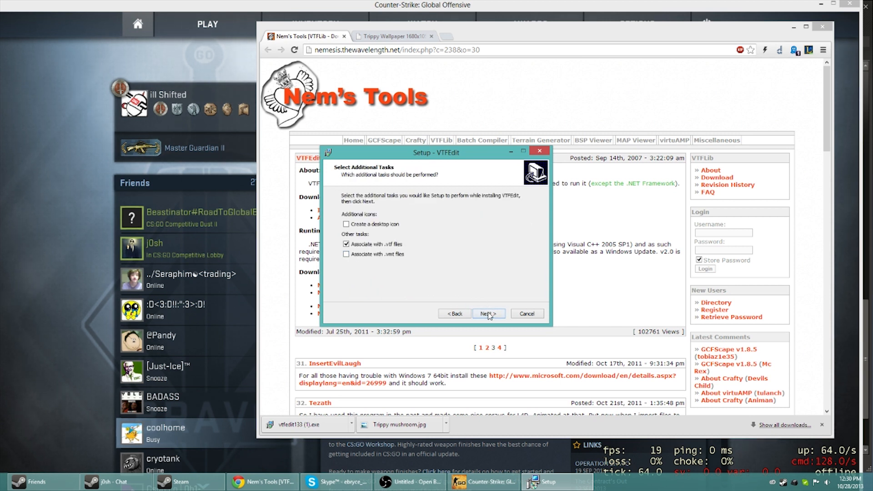
{"action": "left_click", "coordinate": [488, 314]}
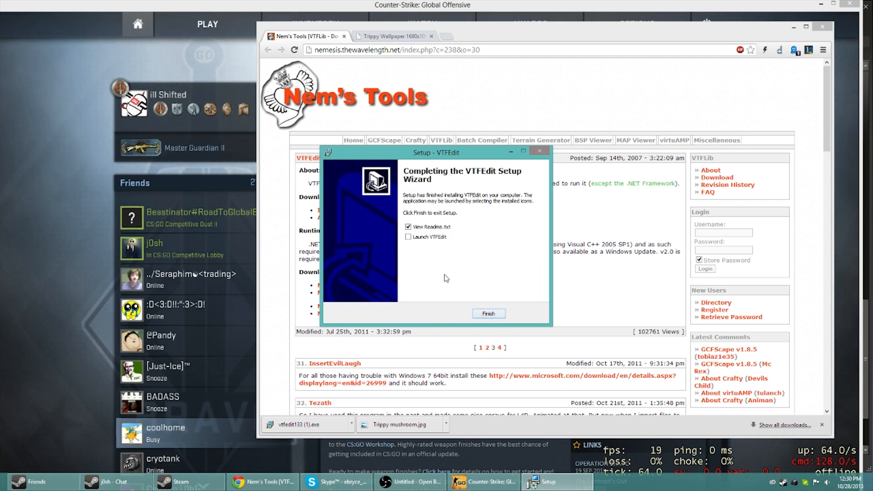
{"action": "left_click", "coordinate": [408, 237]}
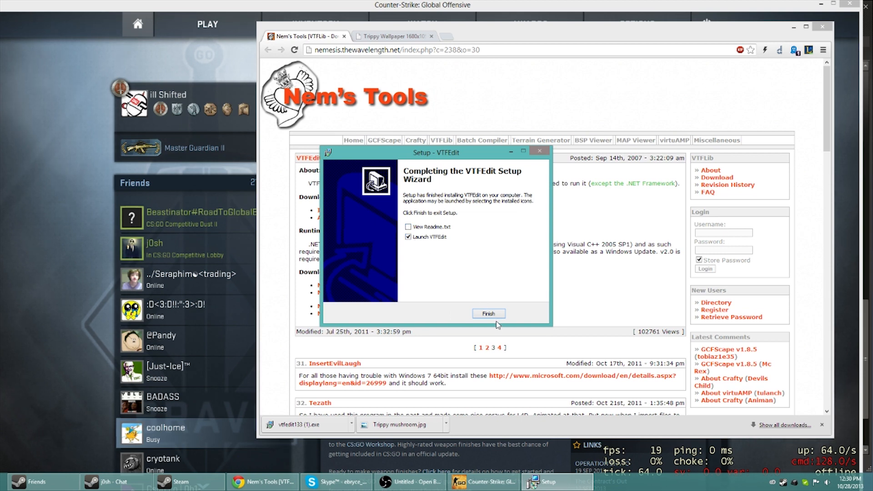
{"action": "left_click", "coordinate": [488, 314]}
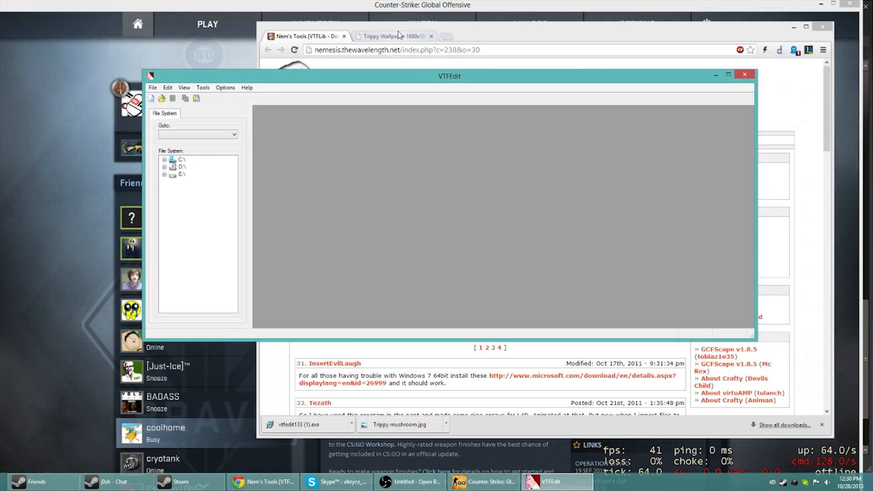
Save the trippy mushroom wallpaper image as mushroom.jpg in the Pictures folder.
{"action": "left_click", "coordinate": [391, 36]}
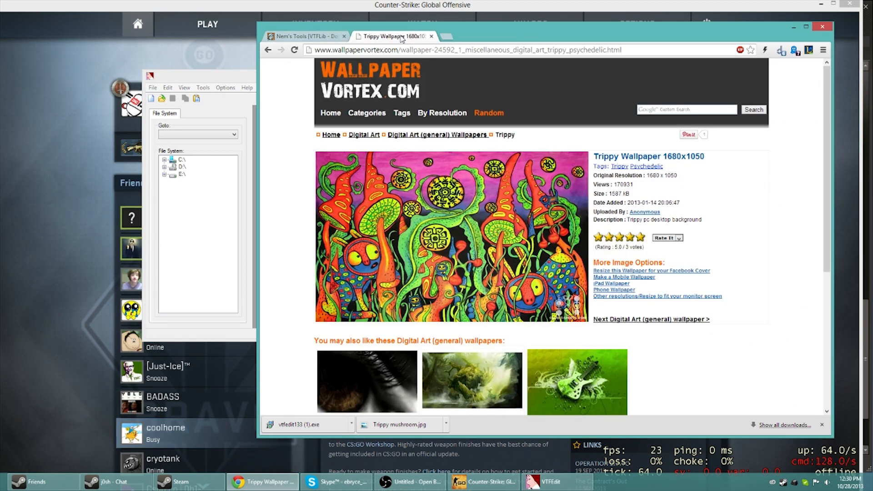
{"action": "mouse_move", "coordinate": [376, 218]}
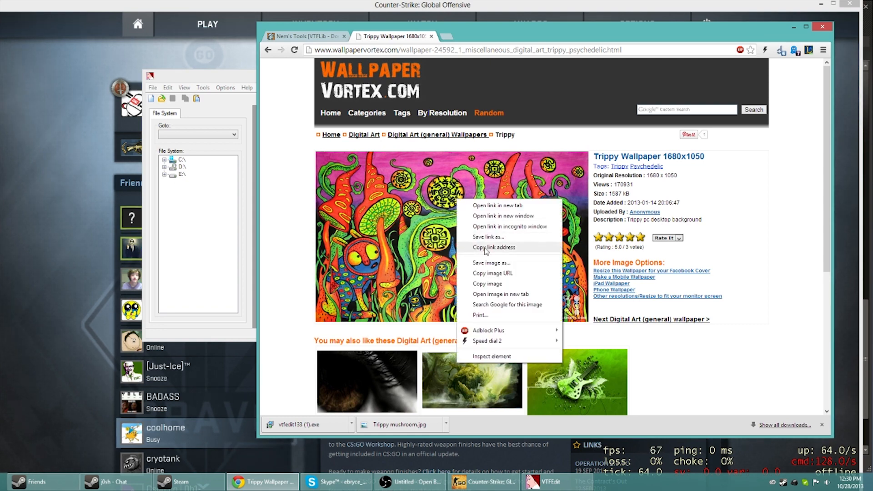
{"action": "left_click", "coordinate": [491, 262]}
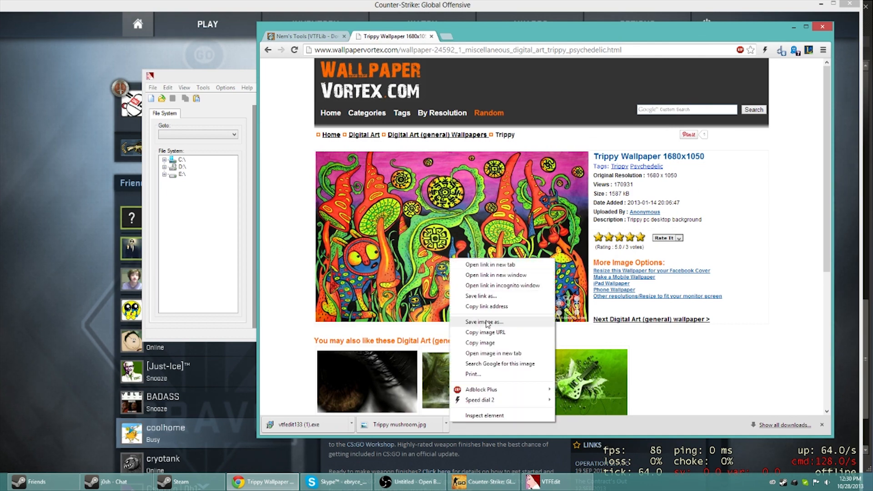
{"action": "left_click", "coordinate": [483, 322]}
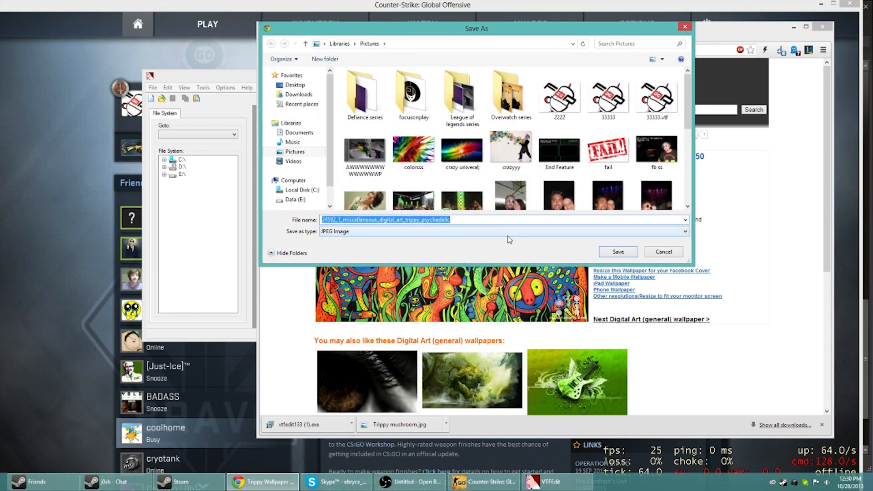
{"action": "left_click", "coordinate": [618, 252]}
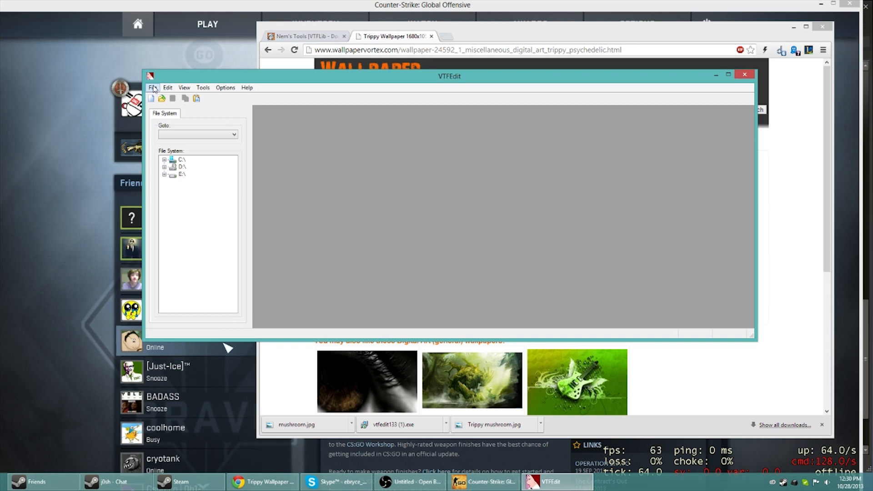
Import mushroom.jpg from Pictures as a new VTF texture with default VTF options.
{"action": "left_click", "coordinate": [203, 88]}
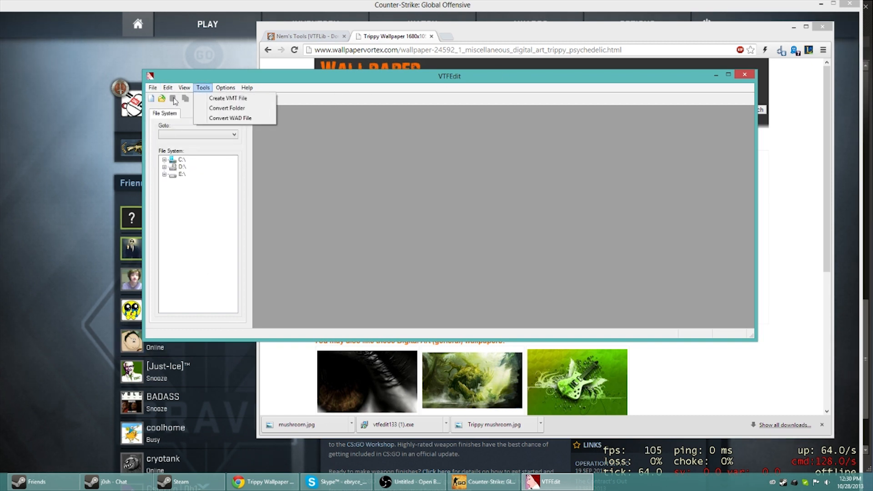
{"action": "left_click", "coordinate": [228, 97]}
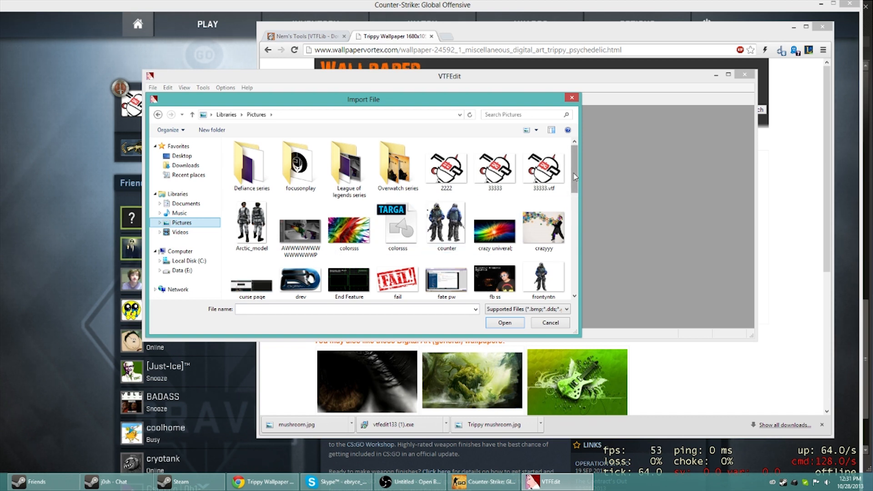
{"action": "scroll", "scroll_direction": "down", "scroll_amount": 3}
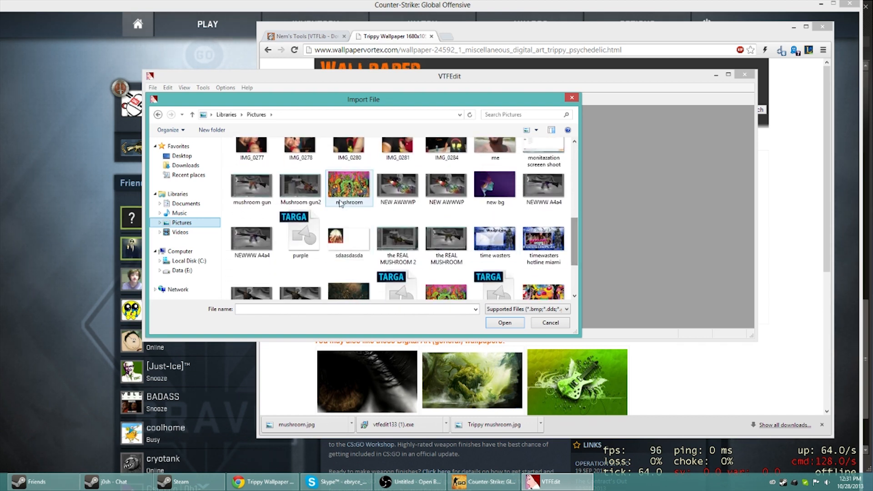
{"action": "left_click", "coordinate": [505, 322]}
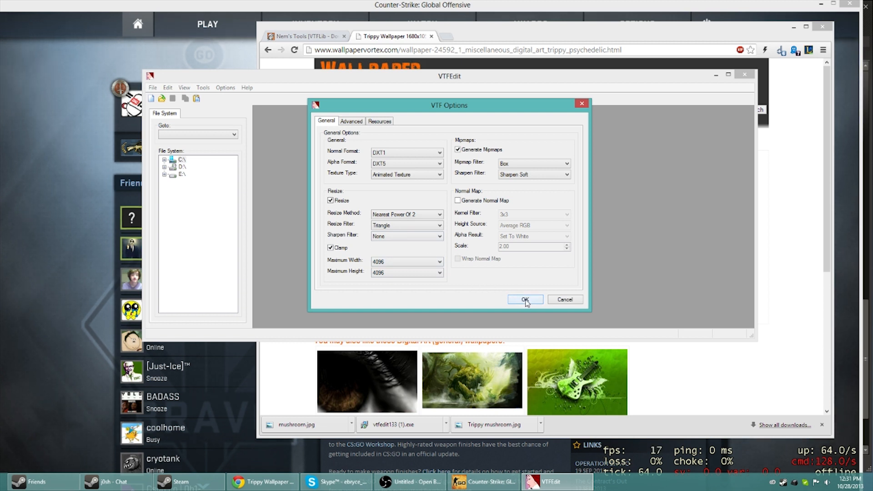
{"action": "left_click", "coordinate": [524, 300]}
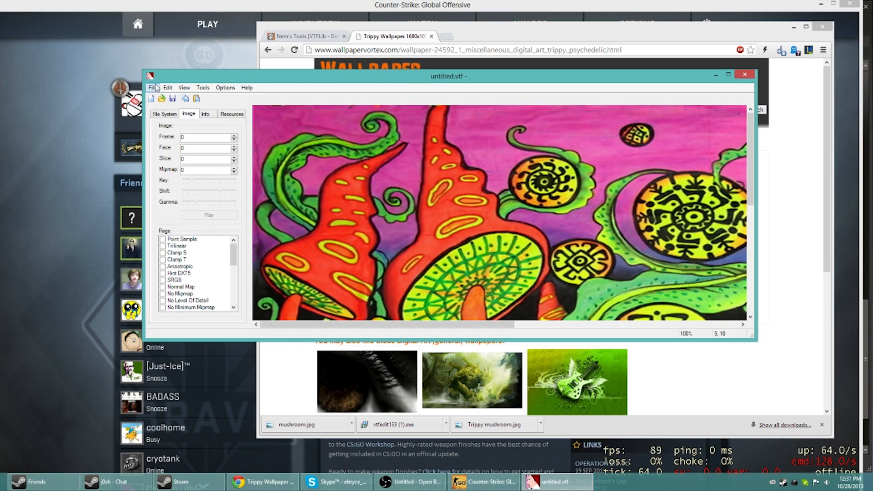
Save the texture as Mushroom.vtf in E:\CSGO VTFS, replacing the existing file.
{"action": "left_click", "coordinate": [151, 88]}
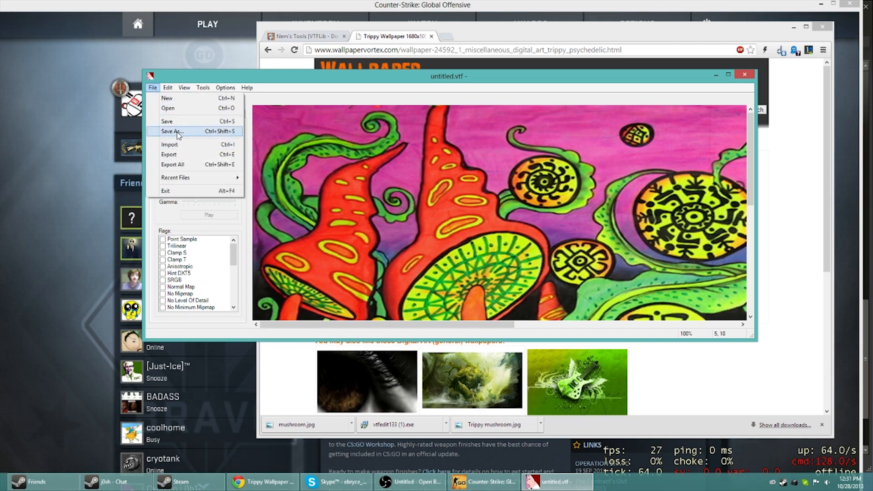
{"action": "left_click", "coordinate": [171, 131]}
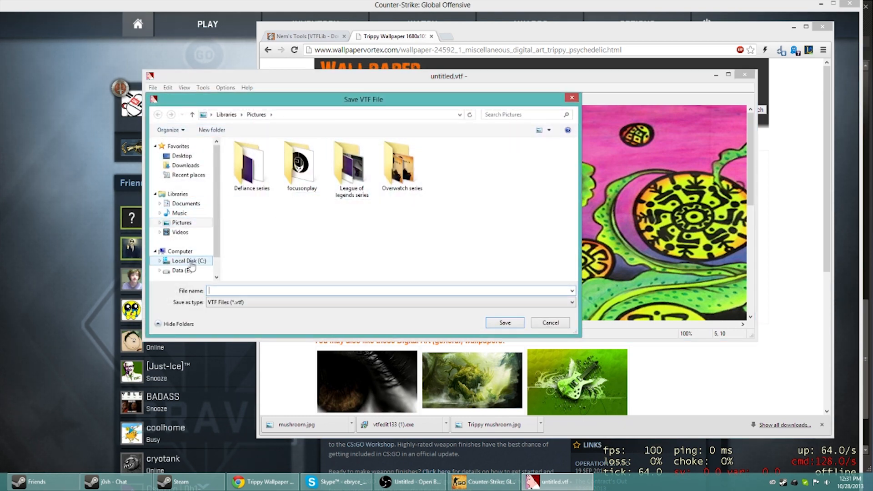
{"action": "left_click", "coordinate": [181, 270]}
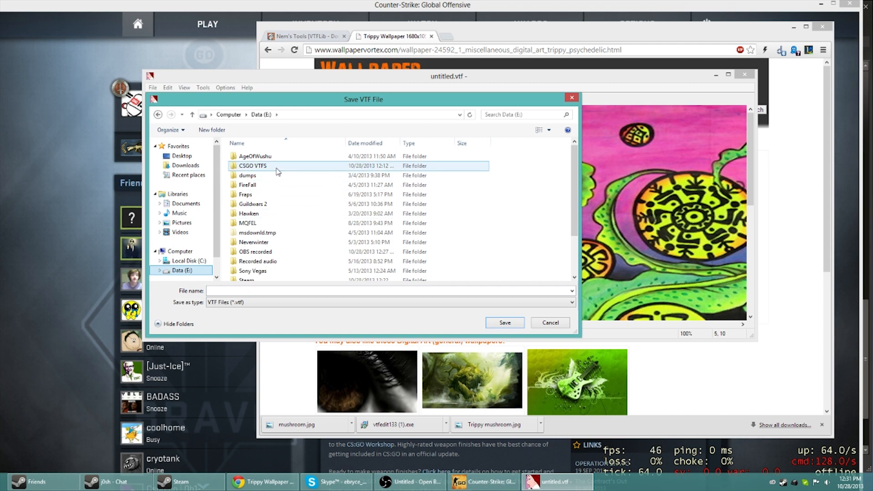
{"action": "double_click", "coordinate": [252, 165]}
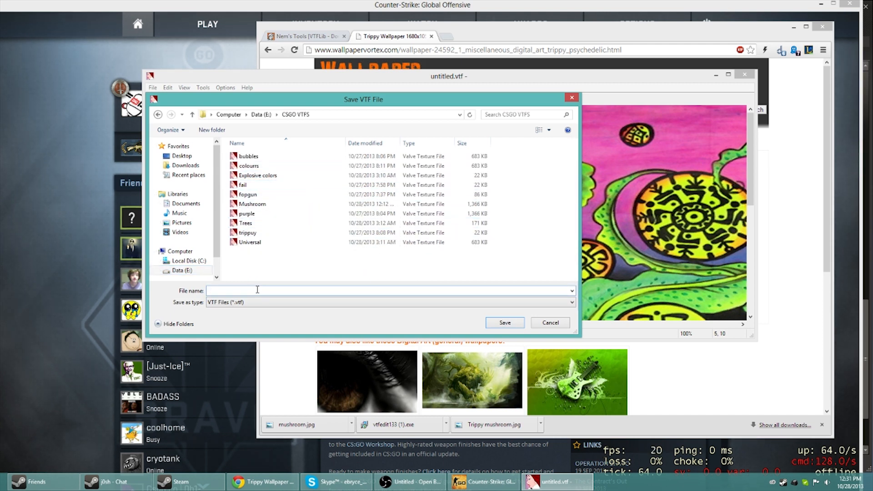
{"action": "type", "text": "Mushroom"}
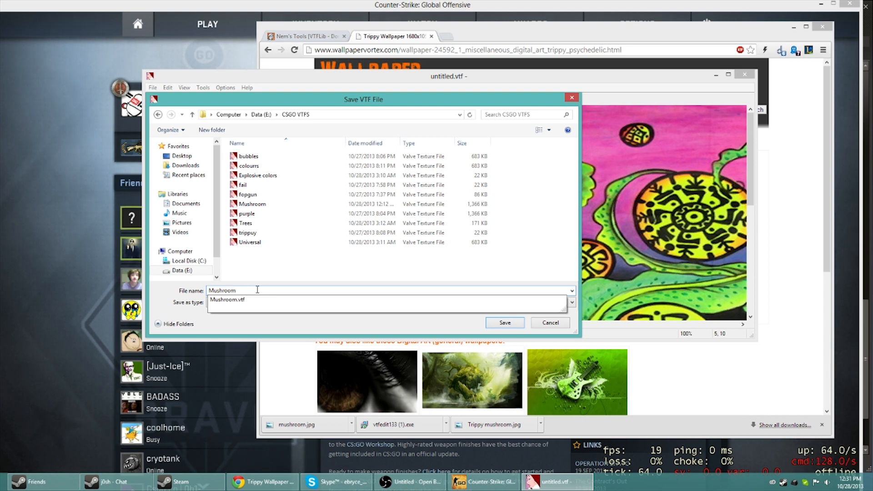
{"action": "left_click", "coordinate": [504, 323]}
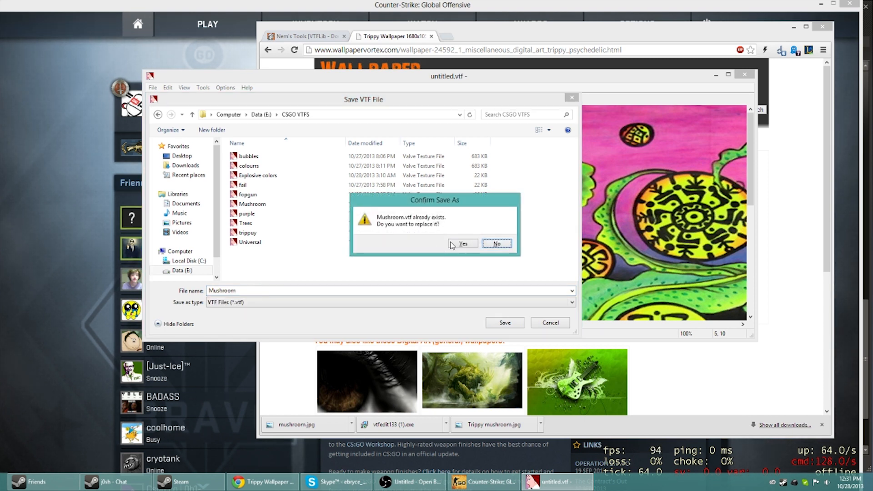
{"action": "left_click", "coordinate": [462, 244]}
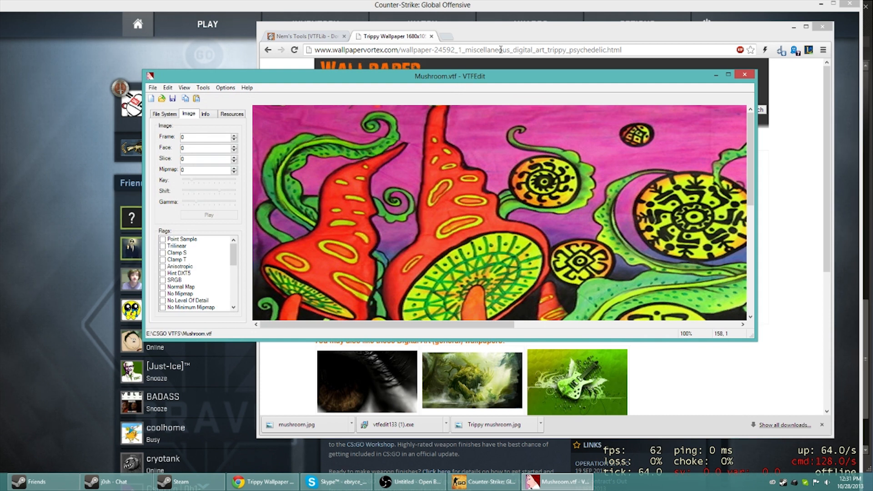
{"action": "mouse_move", "coordinate": [85, 134]}
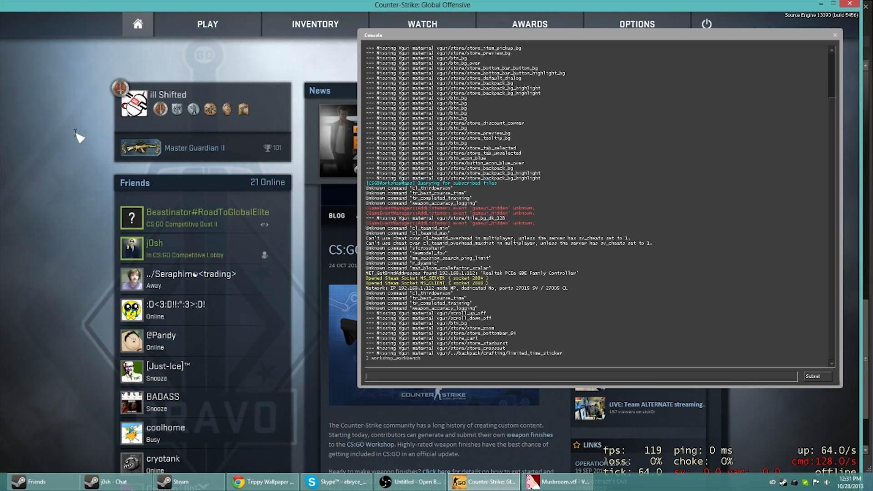
Run workshop_workbench from the developer console to open the Workshop Workbench.
{"action": "type", "text": "worksh"}
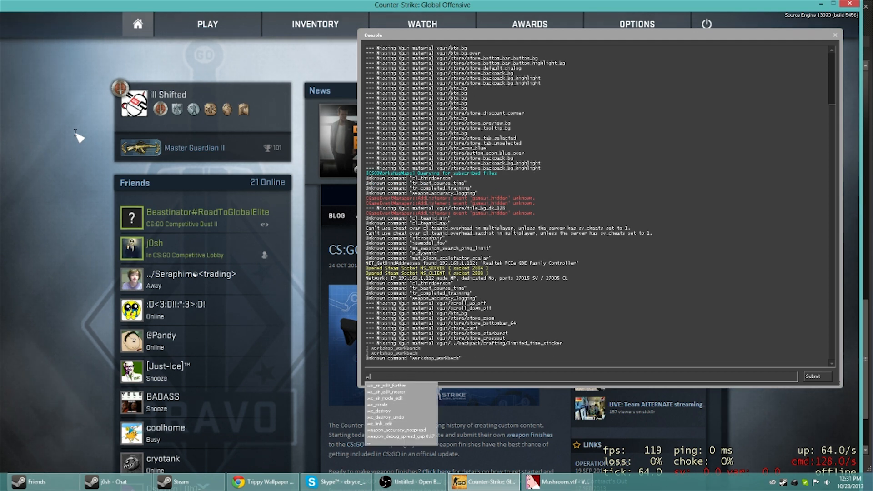
{"action": "type", "text": "workshop_work"}
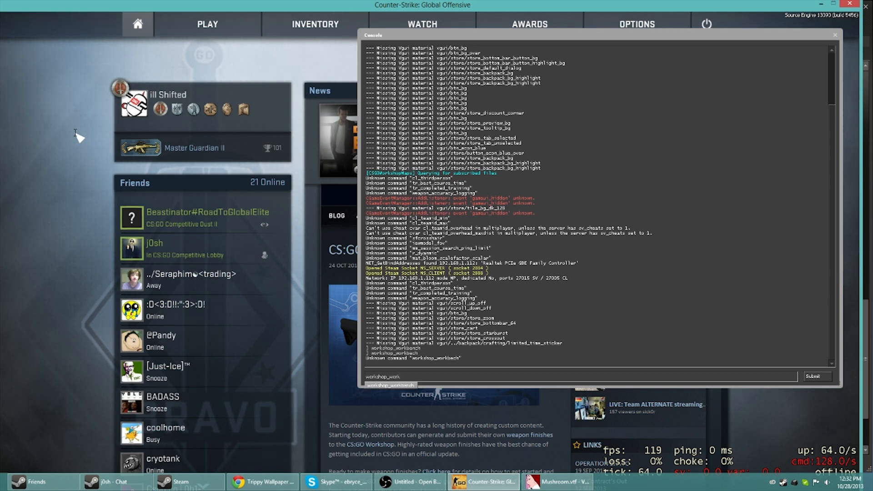
{"action": "left_click", "coordinate": [813, 377]}
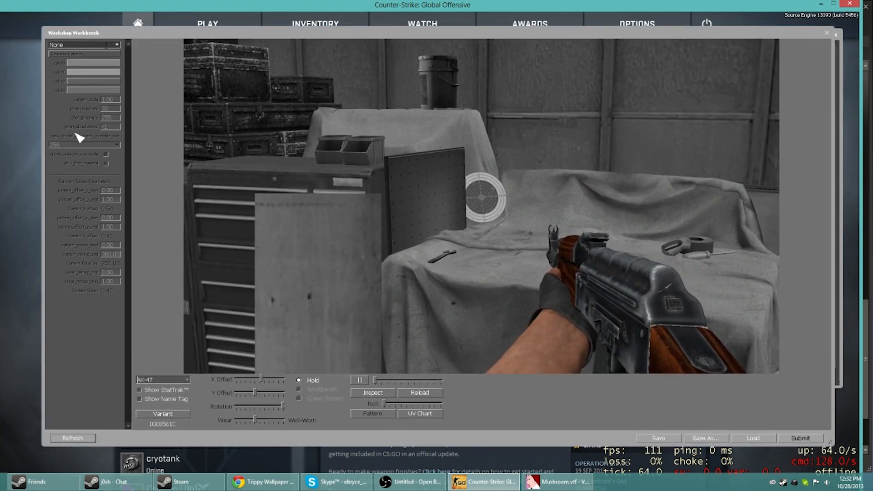
Choose the Patina finish style and the M4A4 as the preview weapon.
{"action": "left_click", "coordinate": [84, 44]}
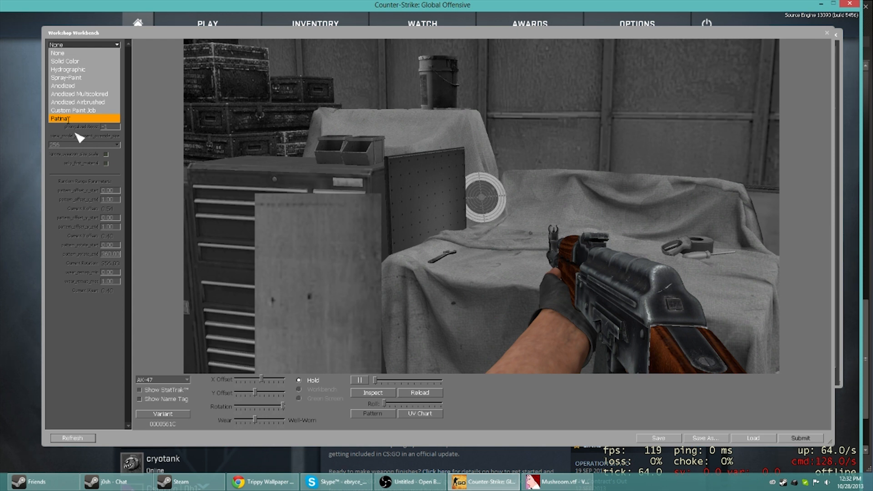
{"action": "mouse_move", "coordinate": [68, 69]}
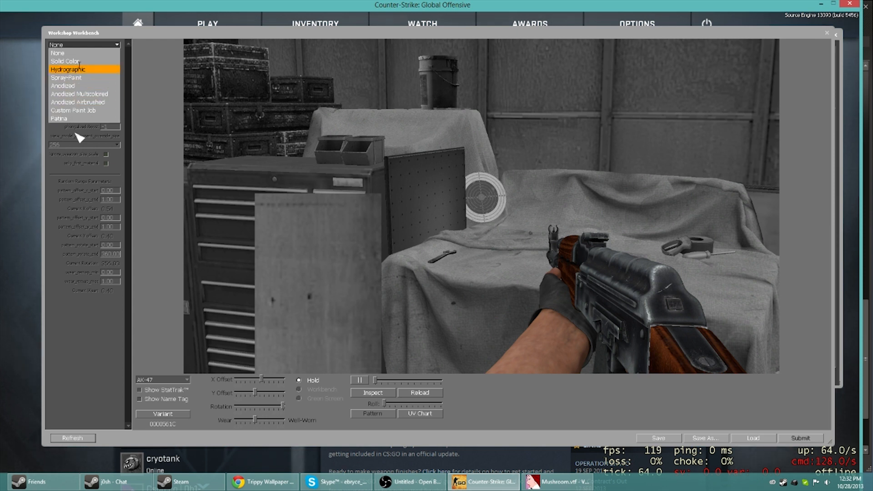
{"action": "left_click", "coordinate": [59, 118]}
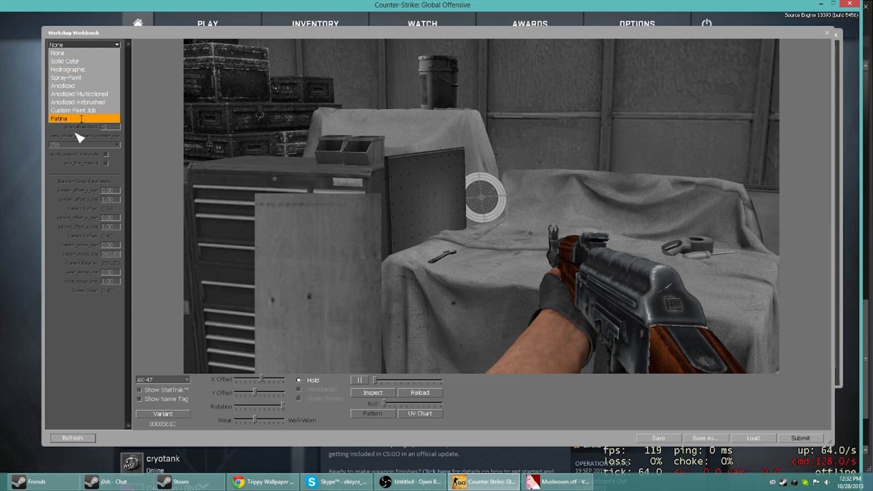
{"action": "left_click", "coordinate": [60, 118]}
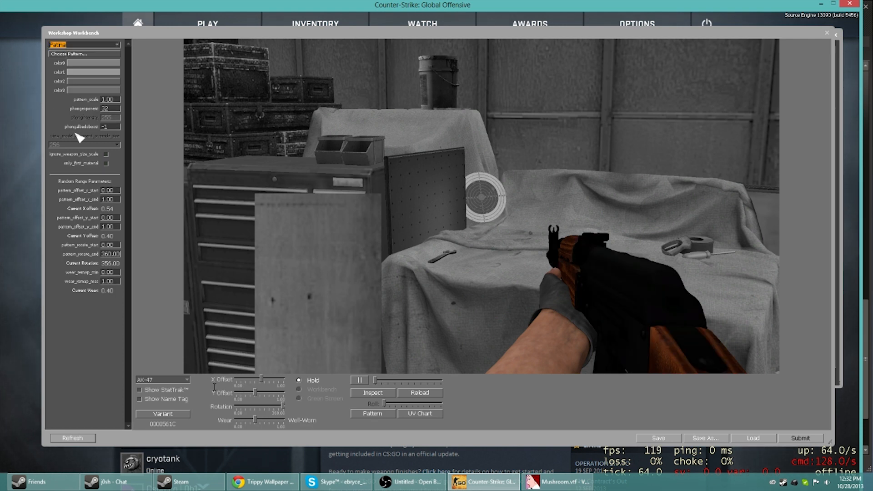
{"action": "left_click", "coordinate": [163, 380]}
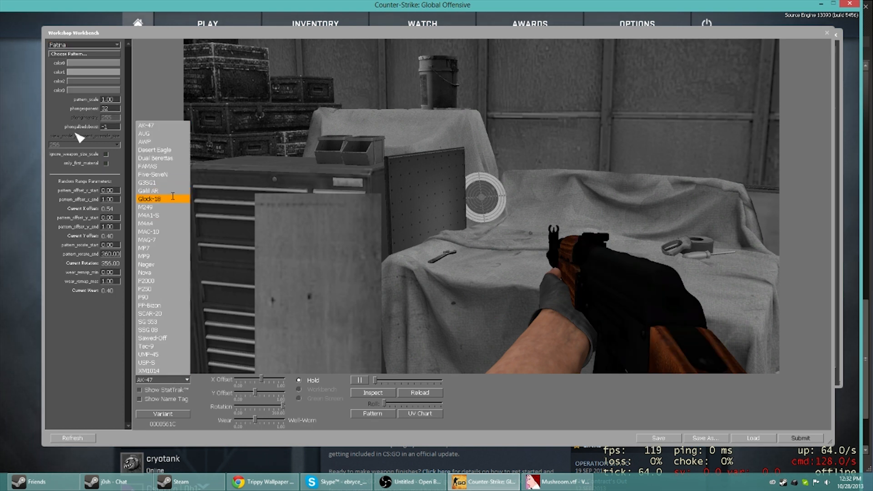
{"action": "left_click", "coordinate": [146, 224]}
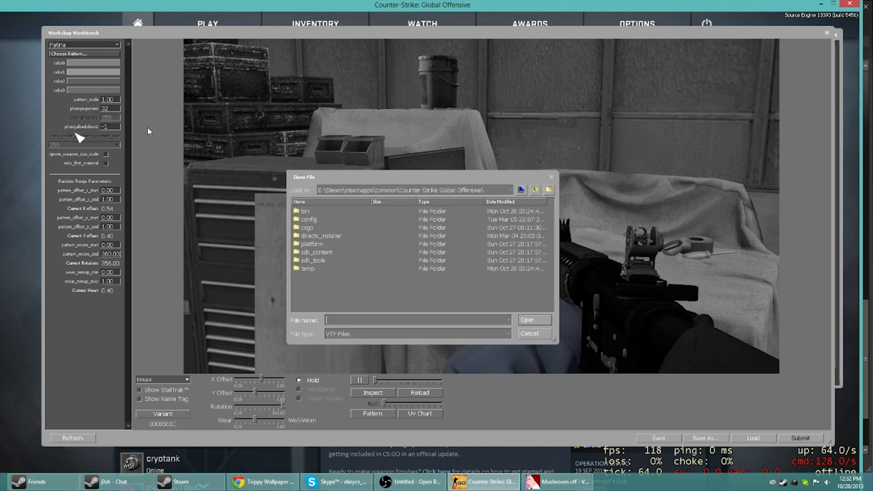
Load Mushroom.vtf from E:\CSGO VTFS as the patina pattern.
{"action": "left_click", "coordinate": [509, 190]}
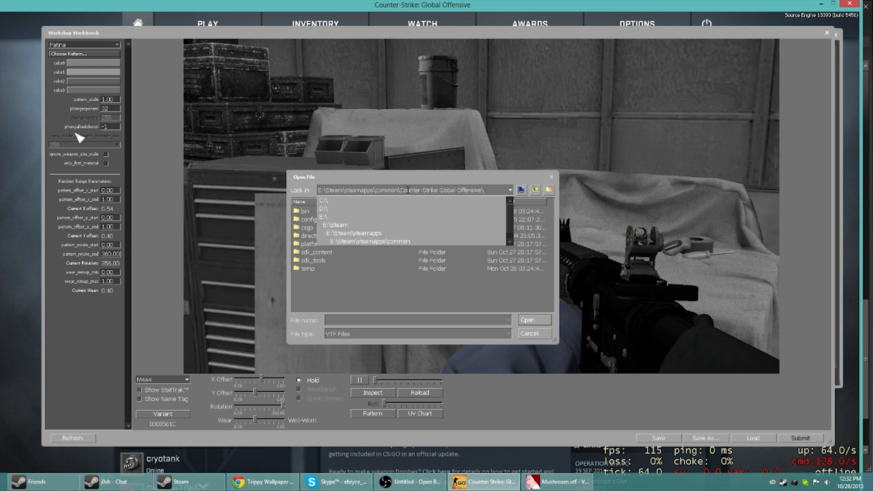
{"action": "left_click", "coordinate": [323, 217]}
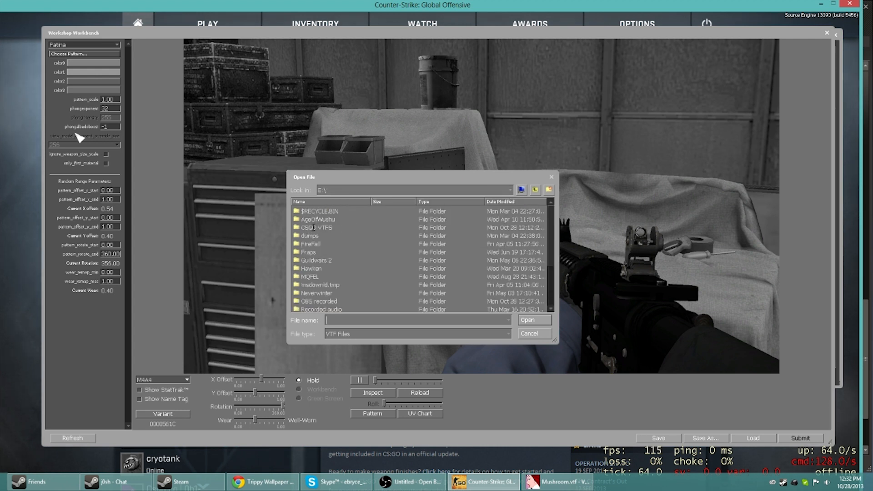
{"action": "double_click", "coordinate": [317, 227]}
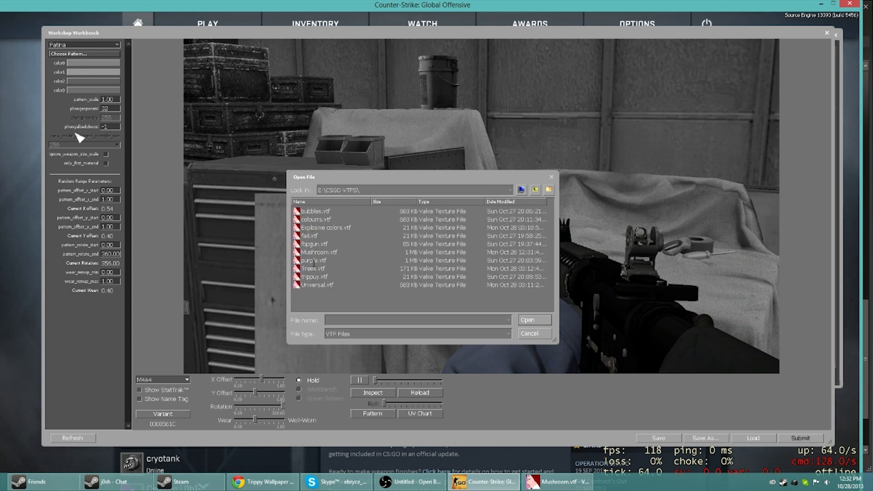
{"action": "double_click", "coordinate": [320, 252]}
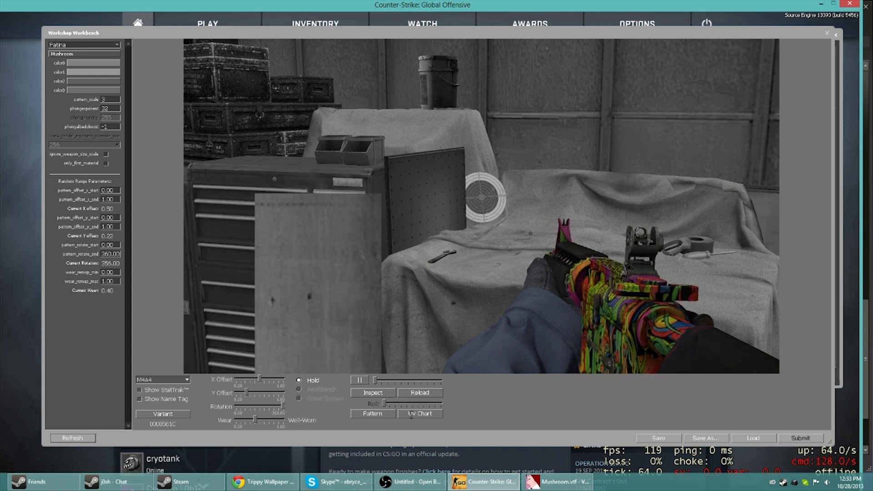
Set wear to Factory New and view the finish via reload animation and workbench pose.
{"action": "left_click", "coordinate": [300, 398]}
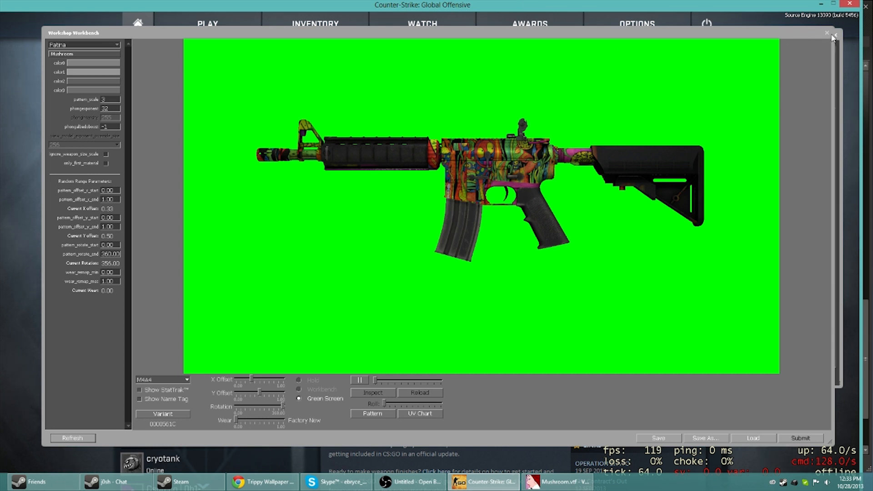
{"action": "mouse_move", "coordinate": [321, 457]}
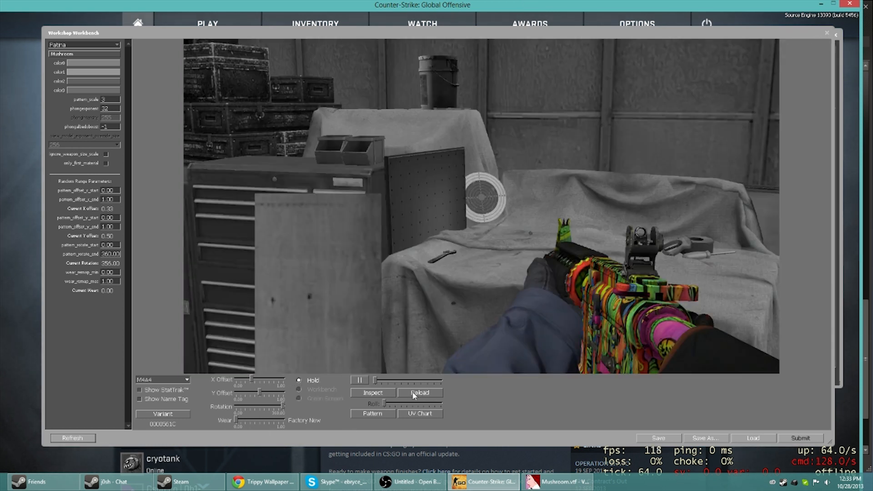
{"action": "left_click", "coordinate": [420, 393]}
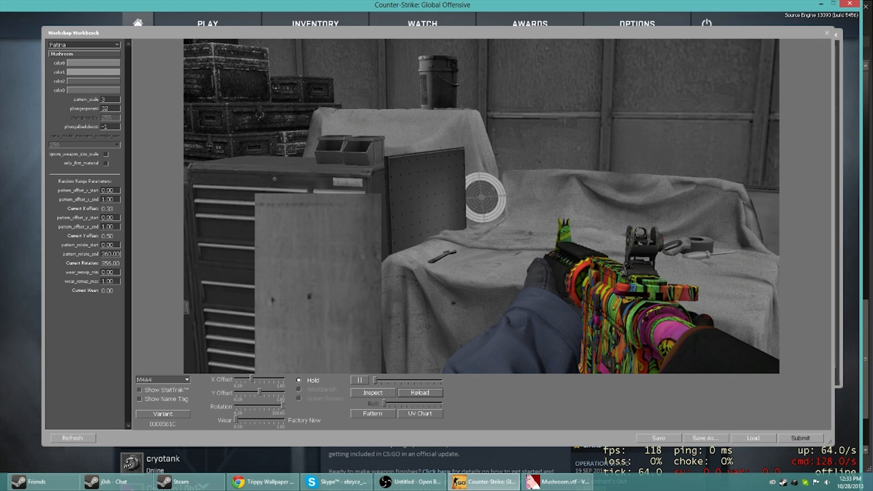
{"action": "left_click", "coordinate": [299, 391]}
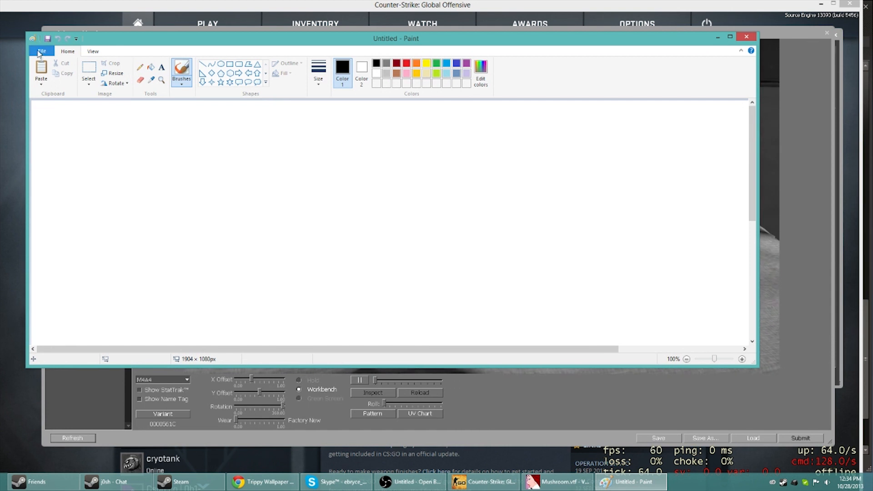
{"action": "mouse_move", "coordinate": [100, 70]}
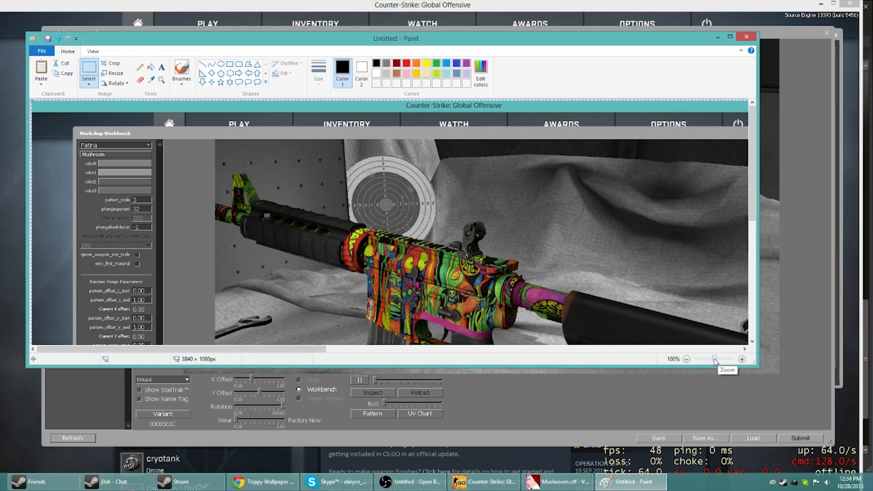
Zoom out to see the whole pasted workbench screenshot in Paint.
{"action": "left_click", "coordinate": [686, 359]}
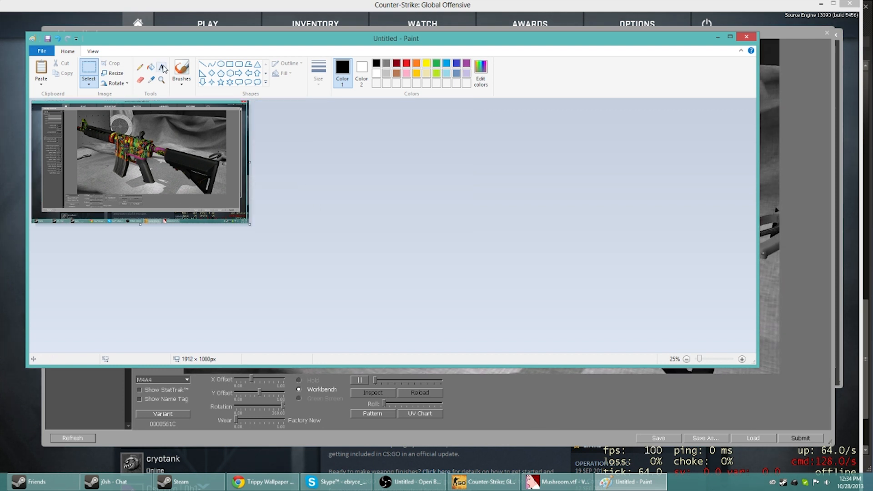
{"action": "left_click", "coordinate": [162, 66]}
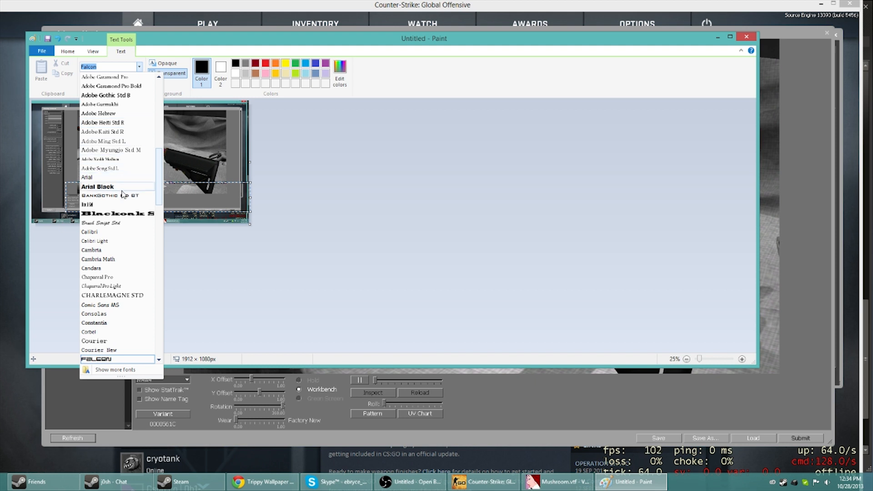
Add the caption 'M4a4 Shrooms' in Blackoak Std with Shrooms coloured red.
{"action": "left_click", "coordinate": [118, 213]}
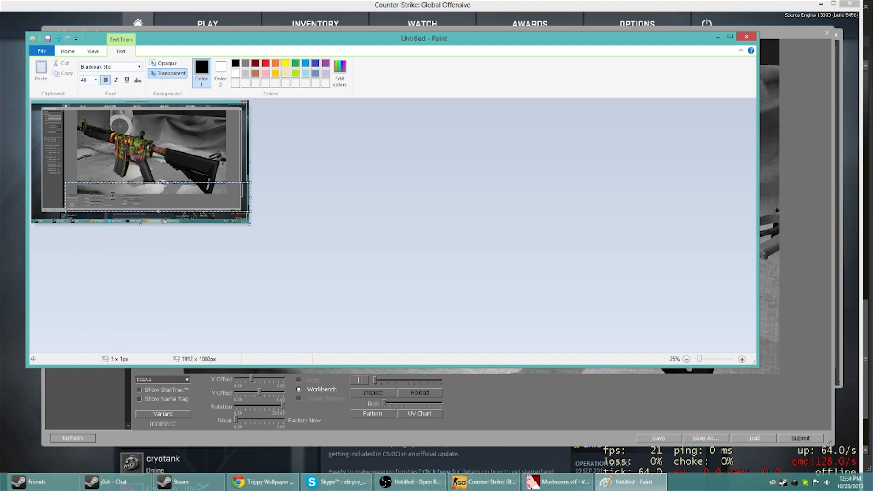
{"action": "type", "text": "M4a4 S"}
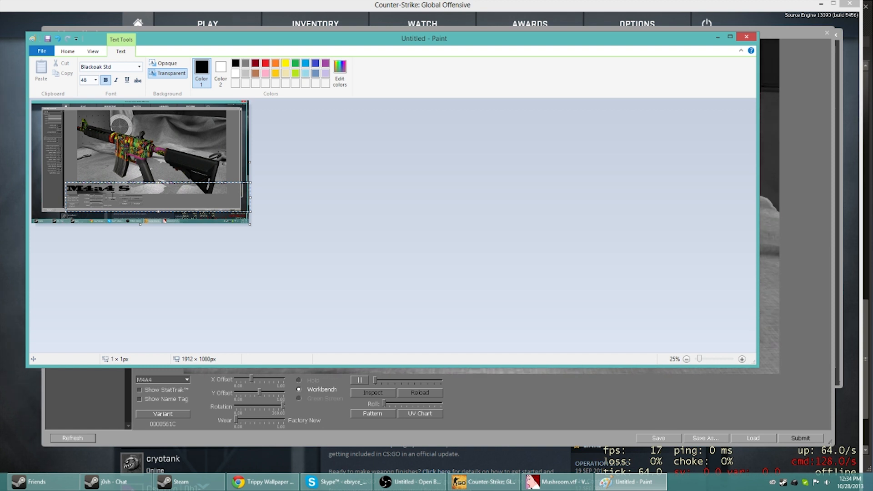
{"action": "type", "text": "hrooms"}
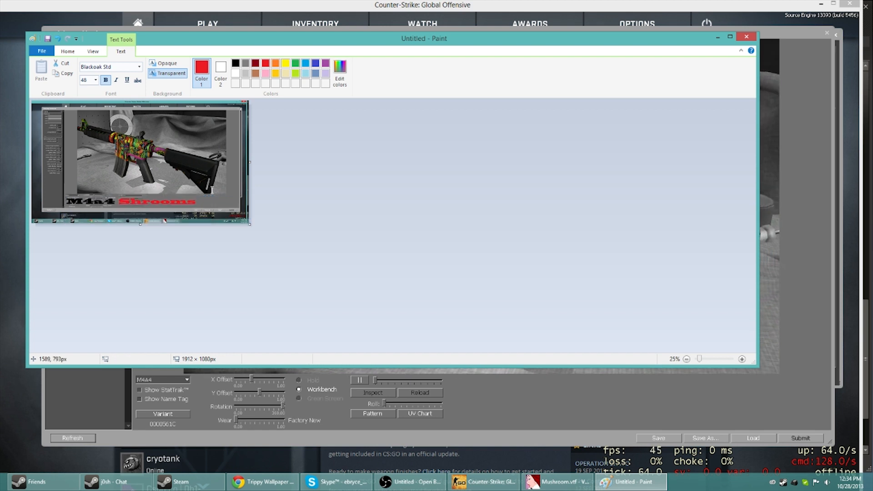
{"action": "left_click", "coordinate": [67, 51]}
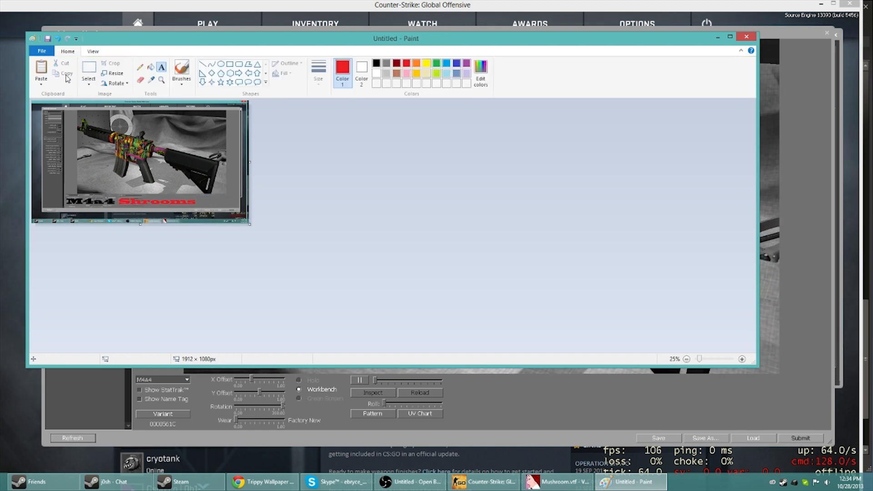
{"action": "left_click", "coordinate": [41, 51]}
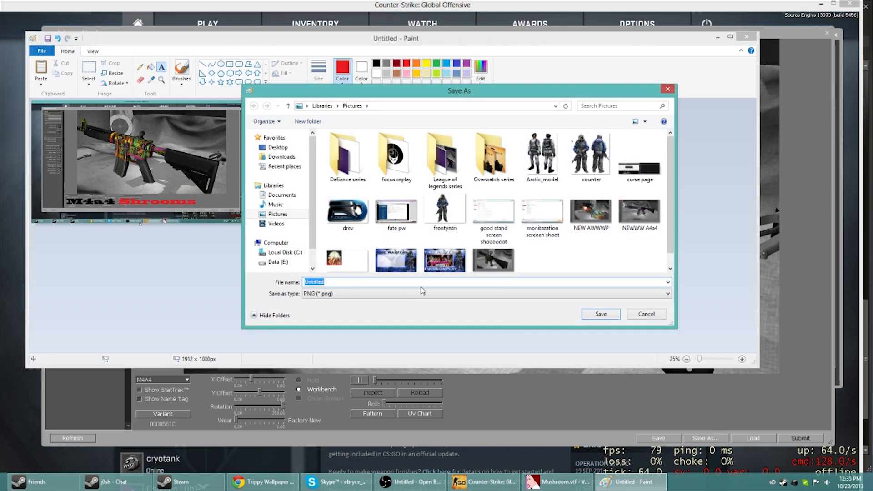
Save the captioned screenshot as JPEG 'The REAL SHROOOOOOOOOOM 2' in Pictures.
{"action": "type", "text": "The"}
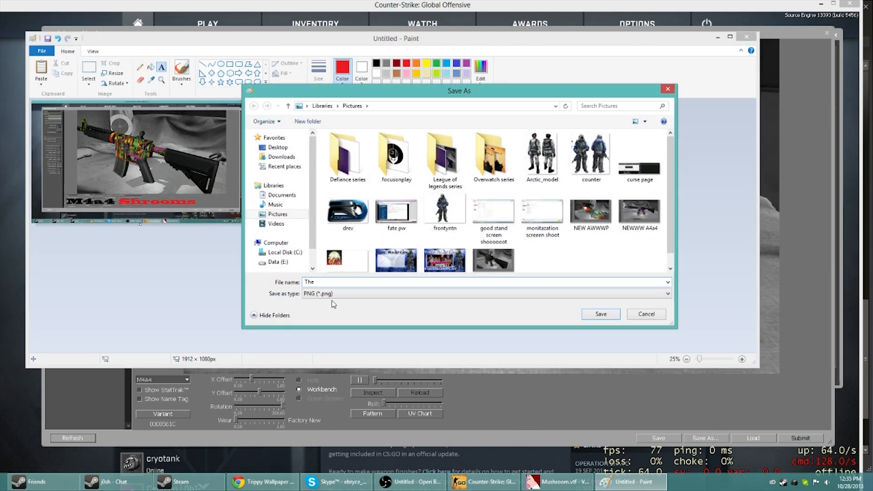
{"action": "left_click", "coordinate": [666, 294]}
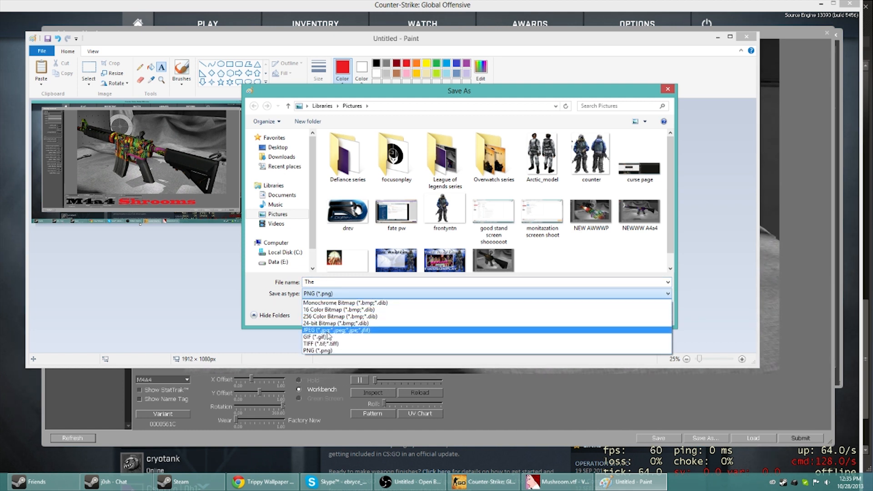
{"action": "left_click", "coordinate": [337, 330]}
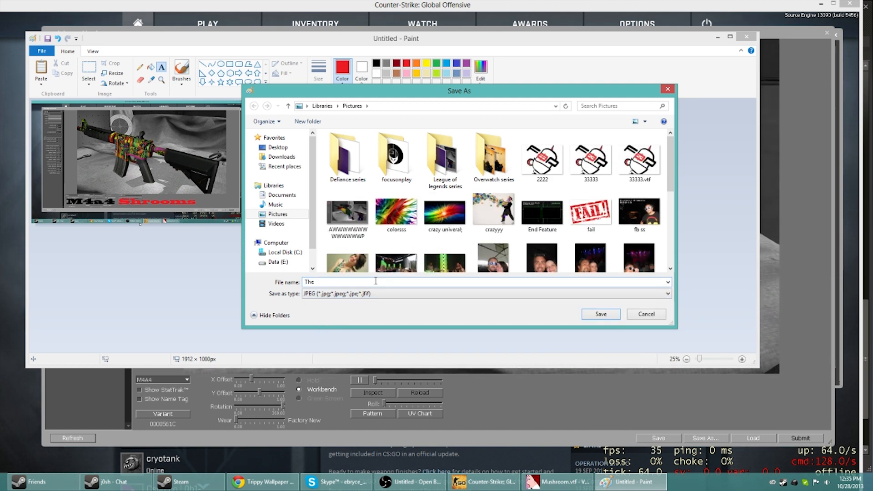
{"action": "type", "text": "T"}
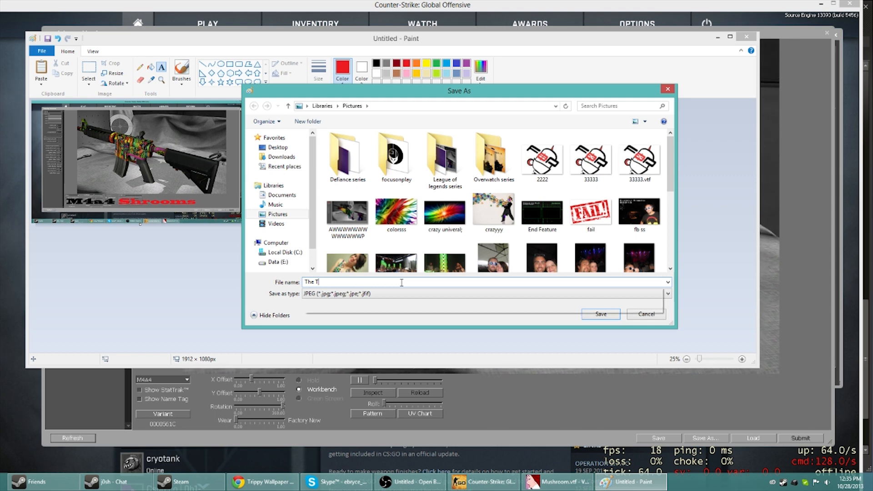
{"action": "type", "text": "REAL S"}
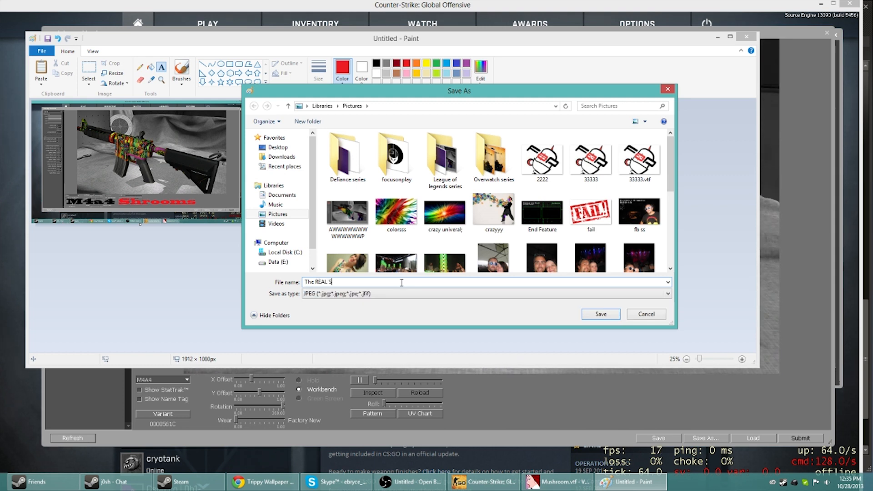
{"action": "type", "text": "HROOOOOOOOO"}
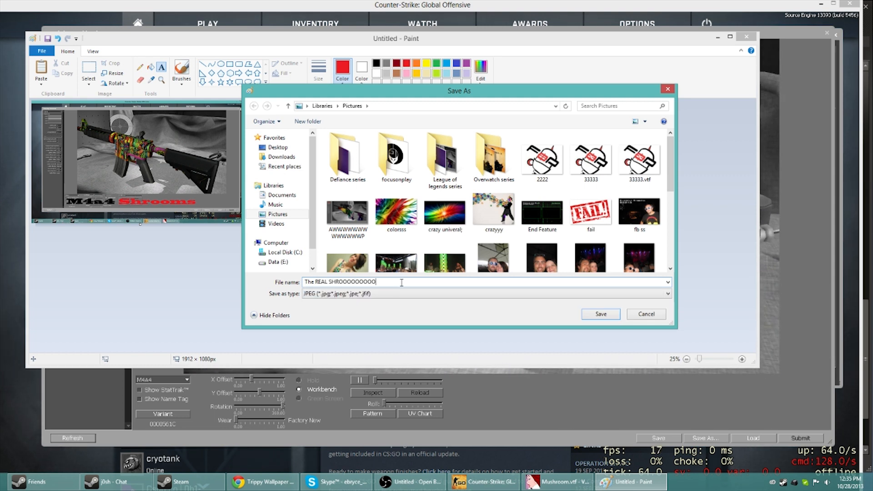
{"action": "left_click", "coordinate": [601, 314]}
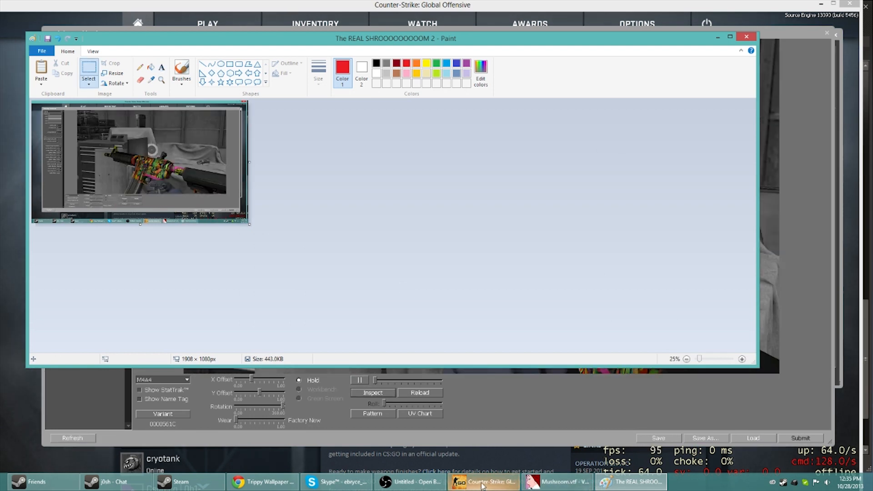
{"action": "left_click", "coordinate": [557, 482]}
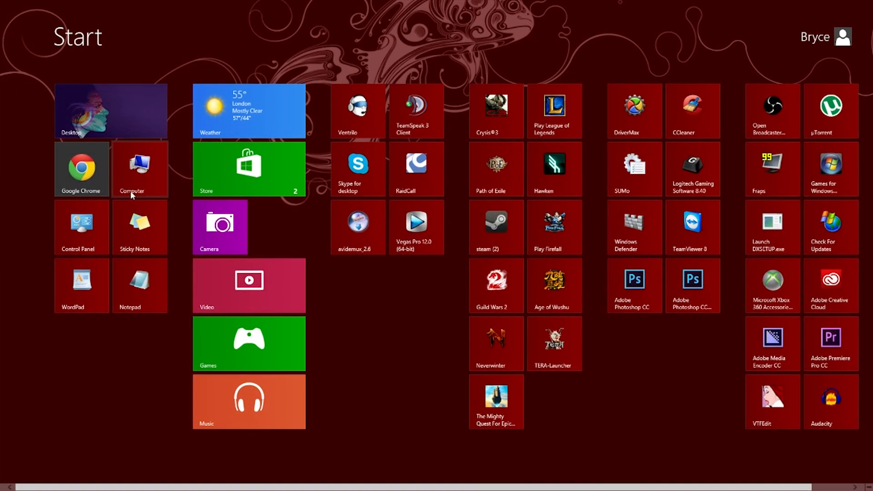
Browse to the Pictures library and open the mushroom wallpaper in Photo Viewer.
{"action": "left_click", "coordinate": [141, 169]}
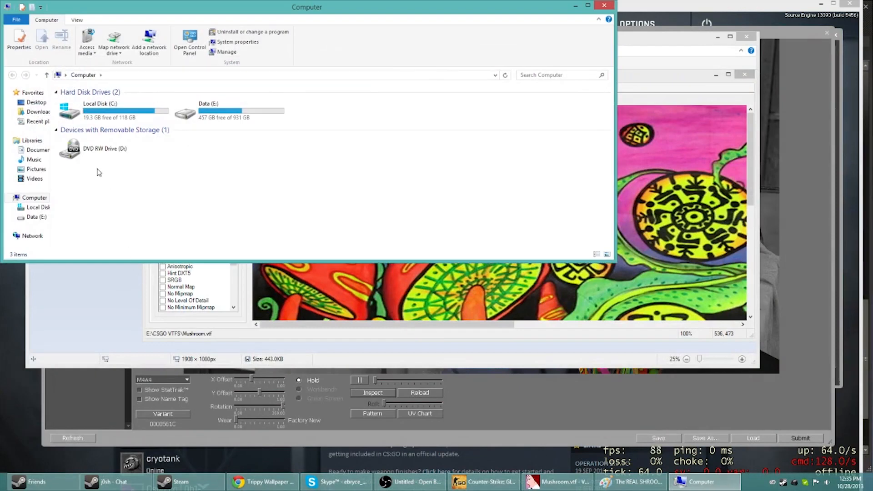
{"action": "left_click", "coordinate": [35, 169]}
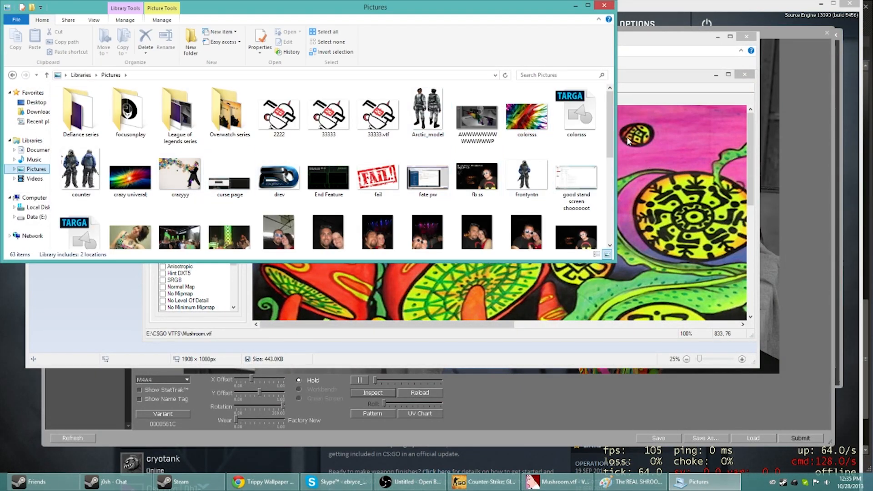
{"action": "scroll", "scroll_direction": "down", "scroll_amount": 3}
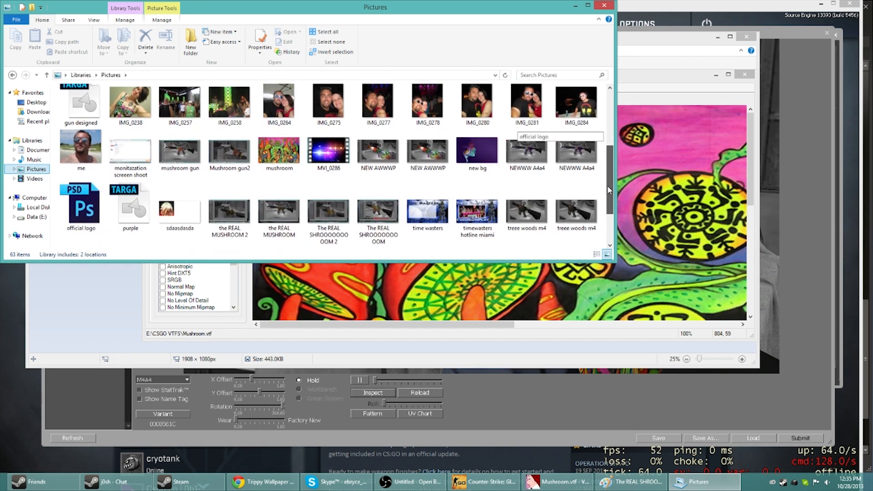
{"action": "scroll", "scroll_direction": "down", "scroll_amount": 3}
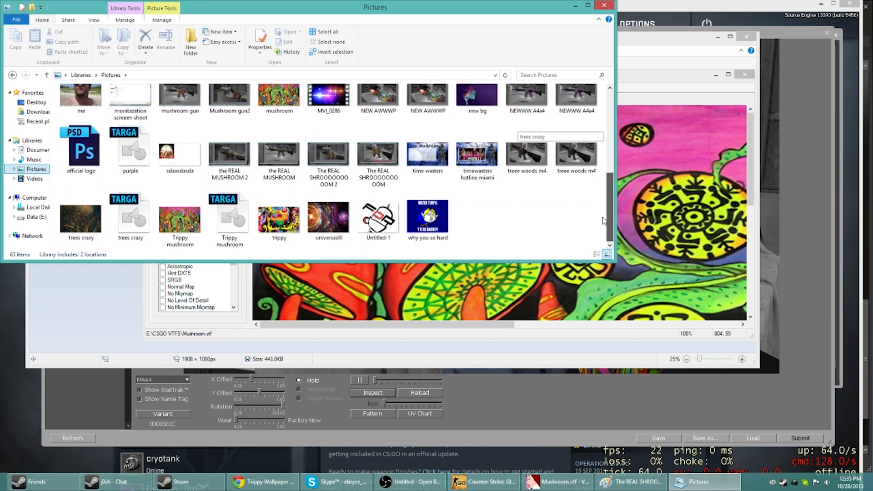
{"action": "left_click", "coordinate": [181, 218]}
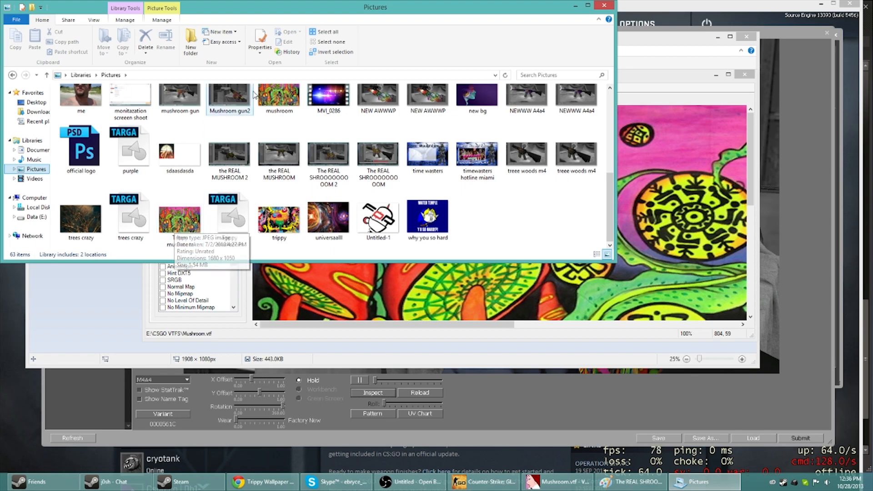
{"action": "left_click", "coordinate": [127, 16]}
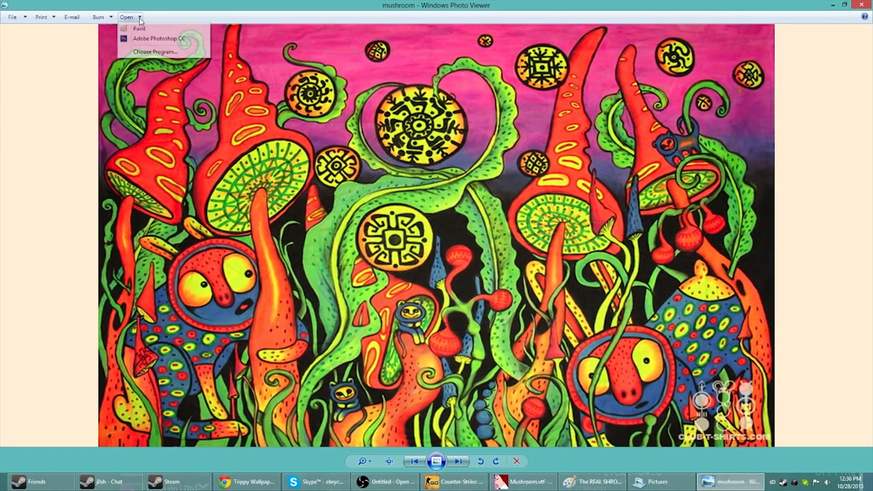
Open the mushroom image in Photoshop and resize it from 1680×1050 to 1024×512 pixels.
{"action": "left_click", "coordinate": [159, 38]}
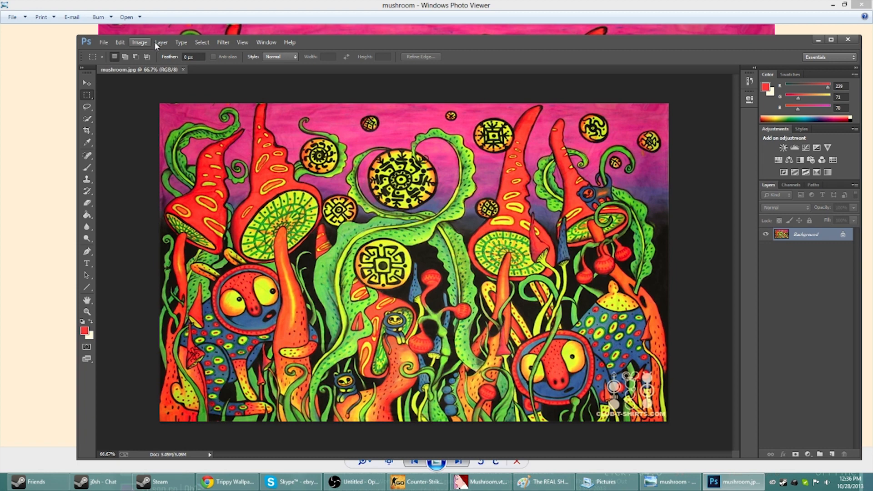
{"action": "left_click", "coordinate": [139, 42]}
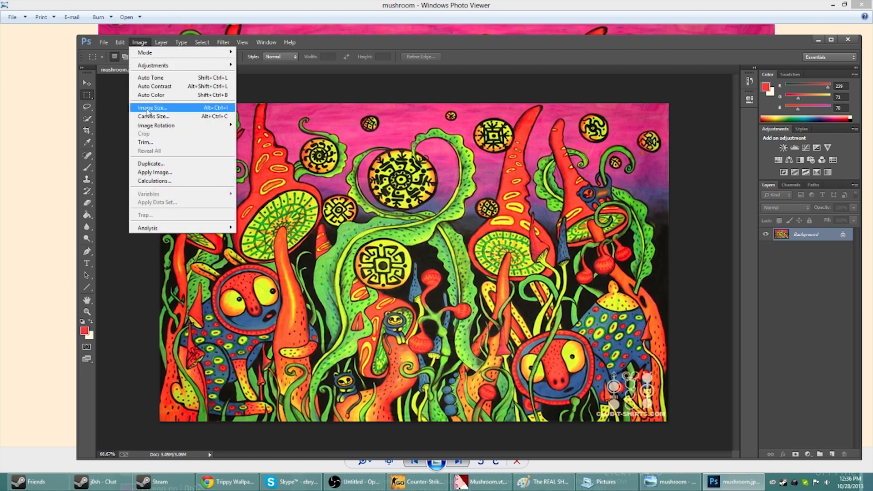
{"action": "left_click", "coordinate": [152, 107]}
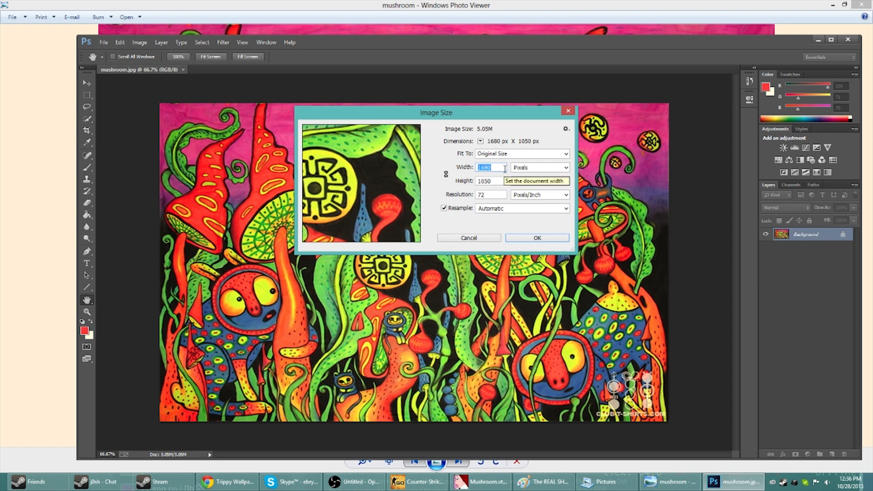
{"action": "type", "text": "1024"}
{"action": "left_click", "coordinate": [492, 181]}
{"action": "type", "text": "512"}
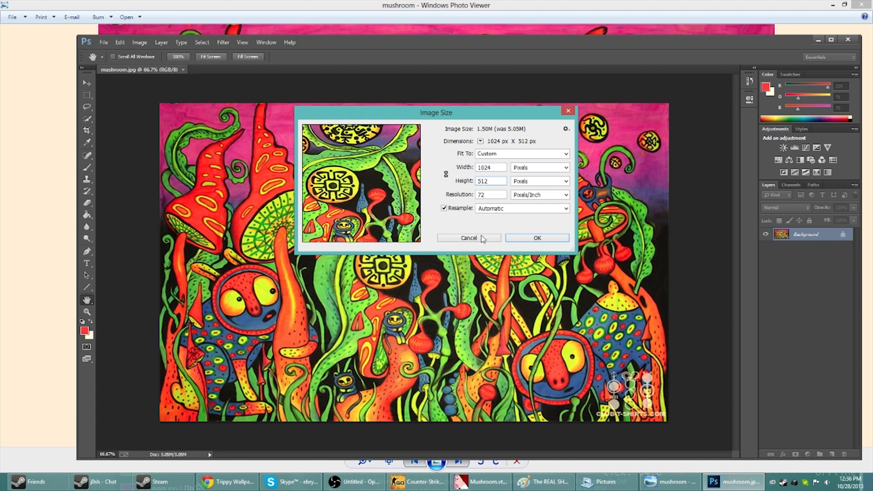
{"action": "left_click", "coordinate": [537, 237]}
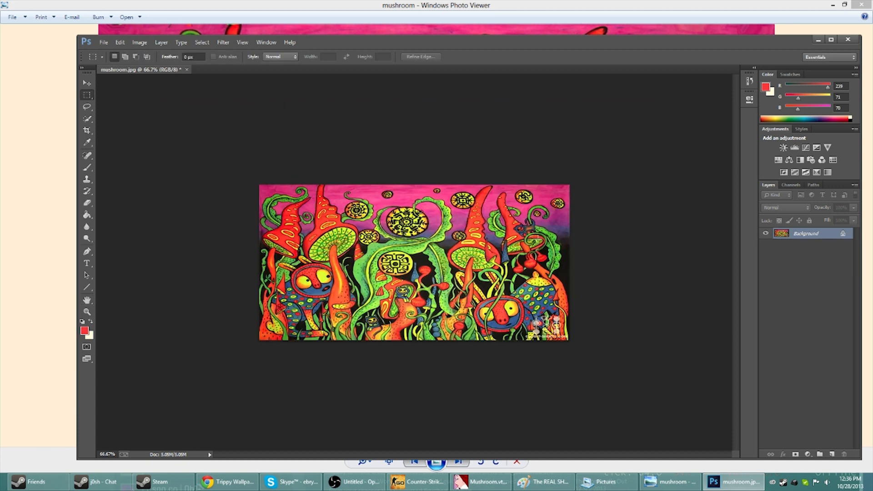
{"action": "left_click", "coordinate": [104, 42]}
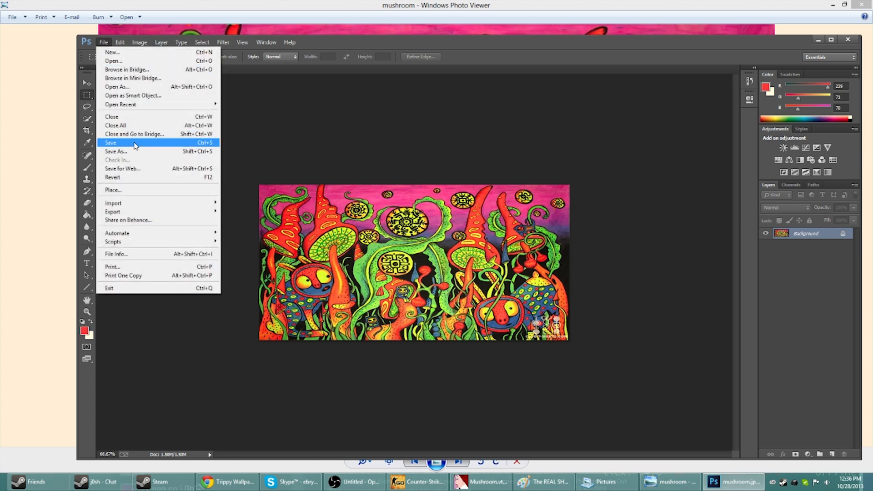
Save the resized image as a 32-bit Targa file named SHROOOOO… in My Pictures.
{"action": "left_click", "coordinate": [117, 151]}
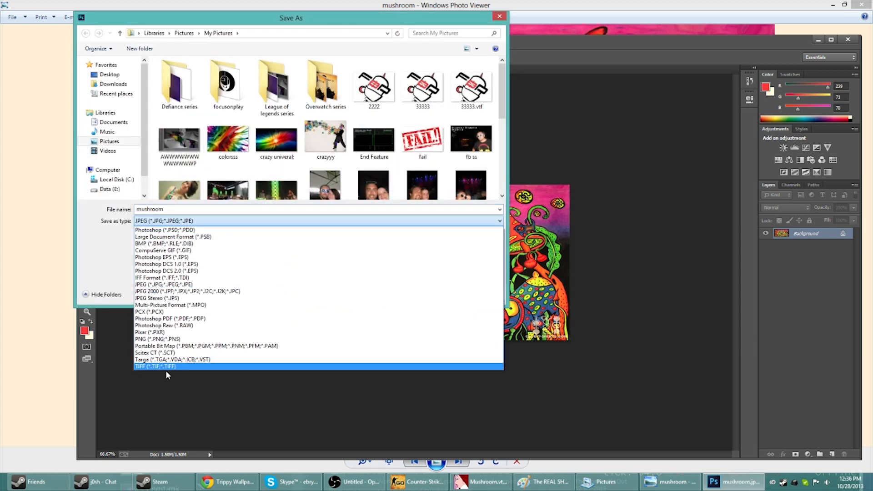
{"action": "left_click", "coordinate": [155, 367]}
{"action": "type", "text": "SHROOOOOOOOOOOOOOOOOOOOOOOOO"}
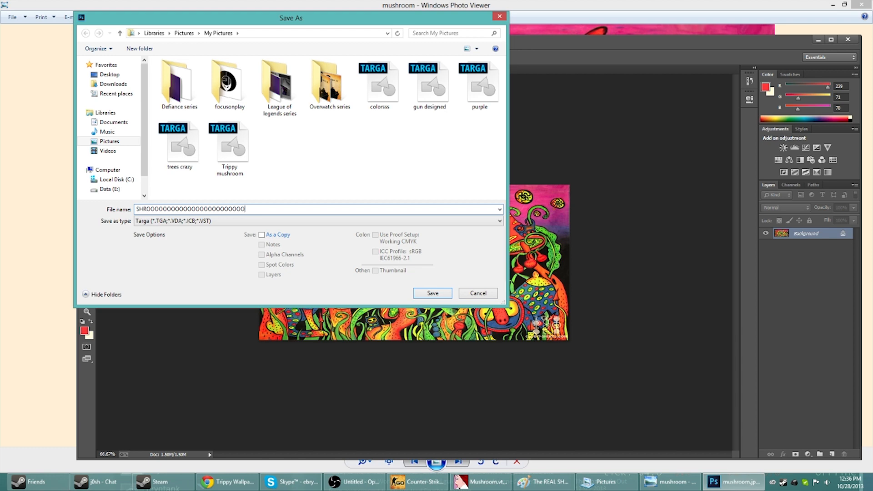
{"action": "left_click", "coordinate": [432, 293]}
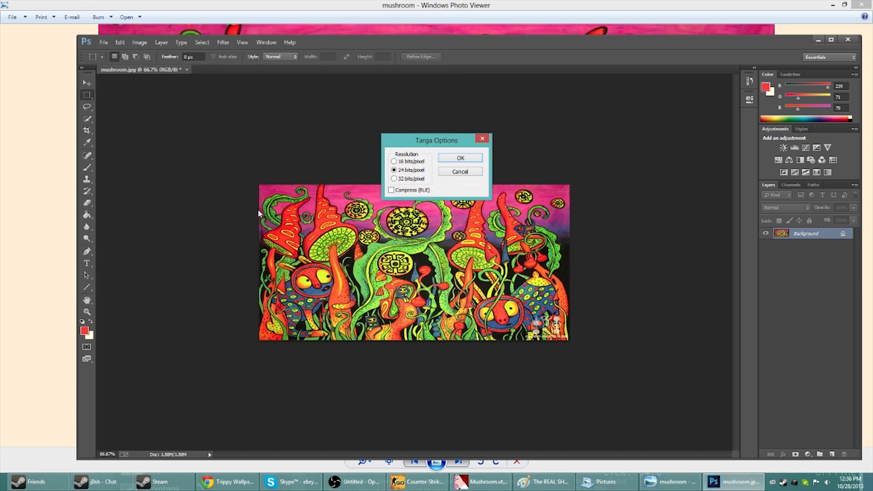
{"action": "left_click", "coordinate": [394, 179]}
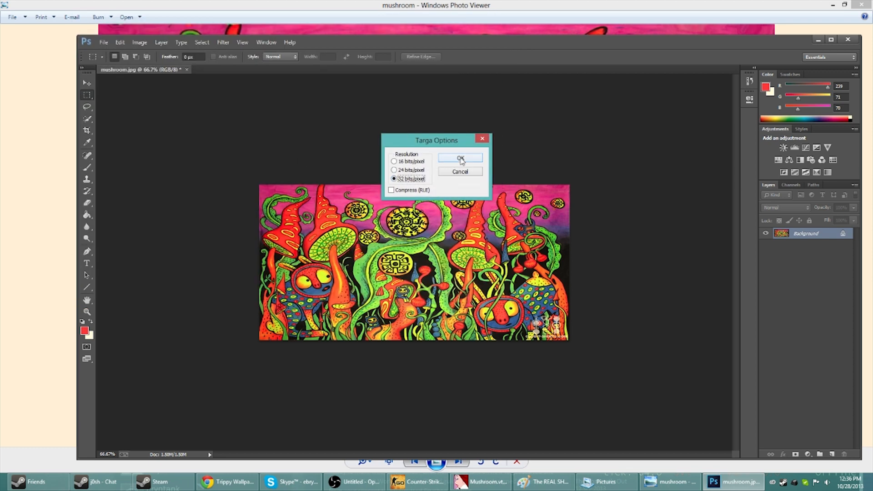
{"action": "left_click", "coordinate": [460, 158]}
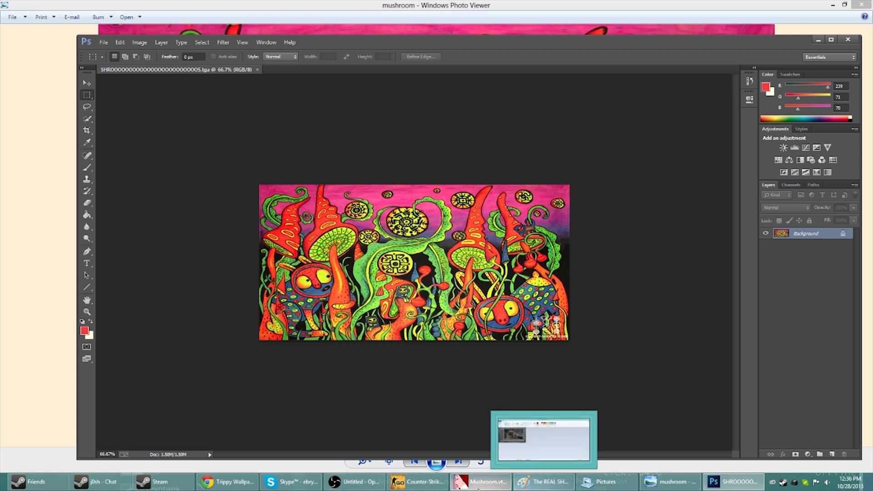
{"action": "mouse_move", "coordinate": [354, 482]}
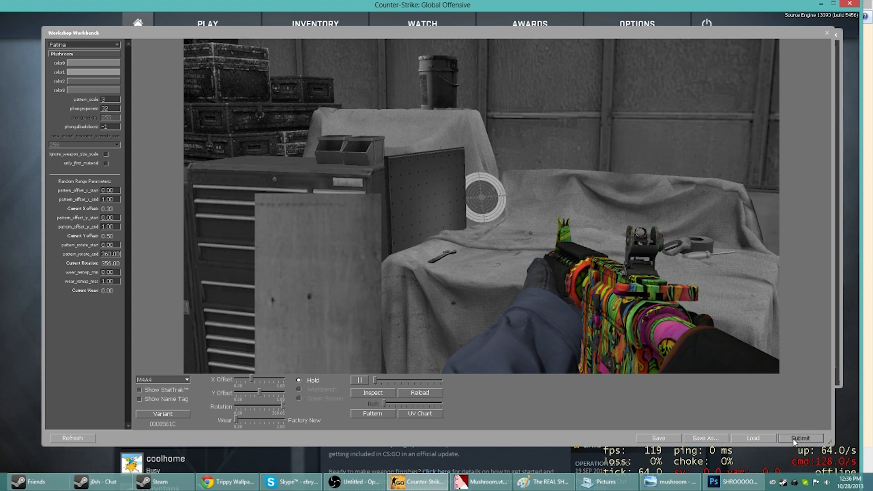
{"action": "mouse_move", "coordinate": [807, 407]}
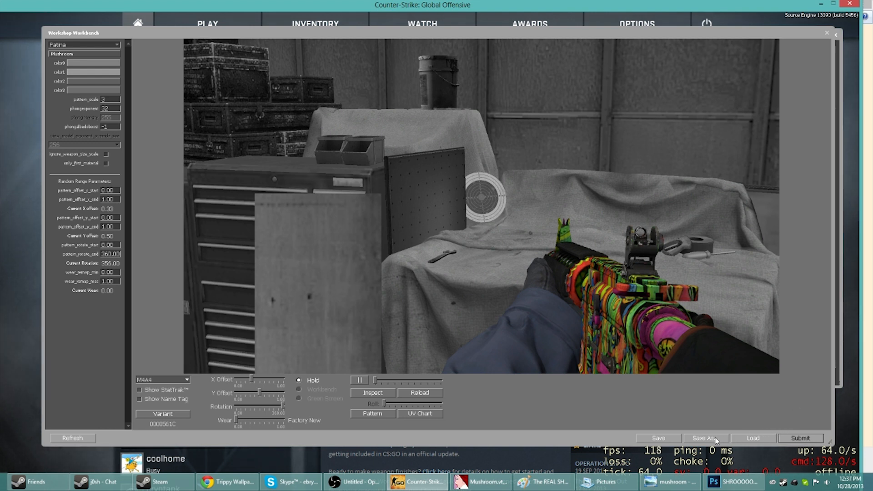
Save the finish settings as SHROOOOM M4a4.TXT and submit the finish for Workshop publishing.
{"action": "left_click", "coordinate": [706, 438]}
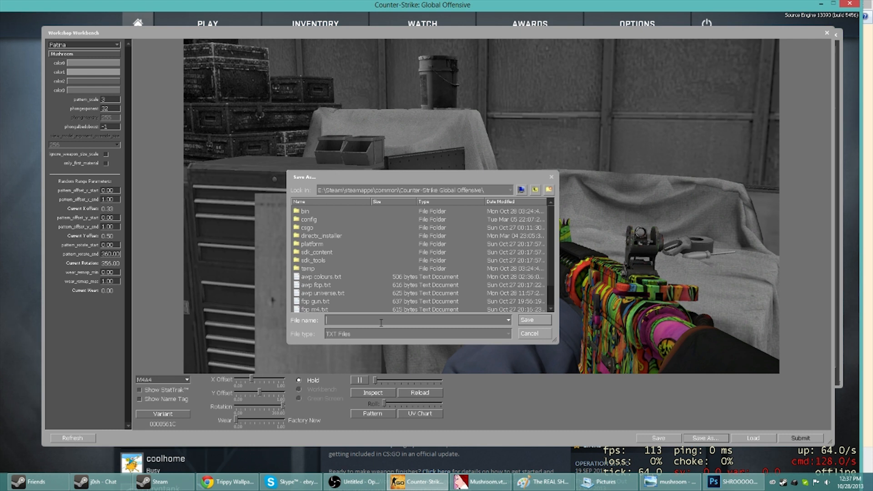
{"action": "type", "text": "SHRROOM M"}
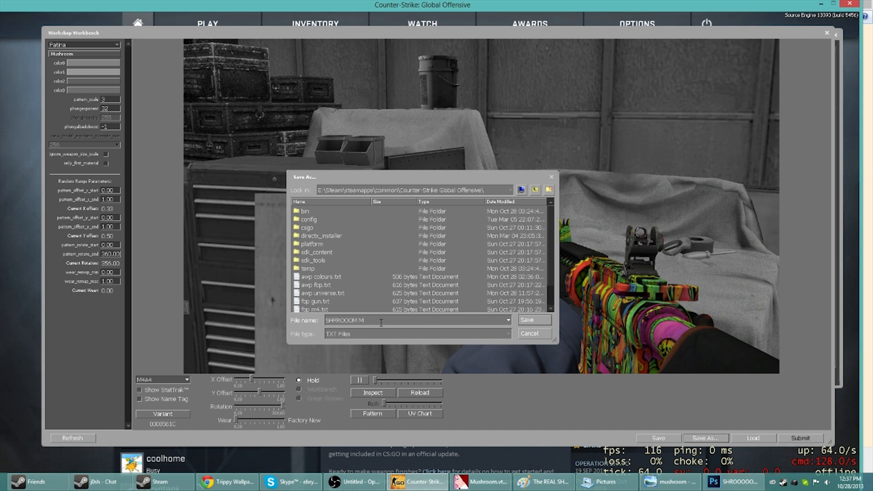
{"action": "type", "text": "4a4"}
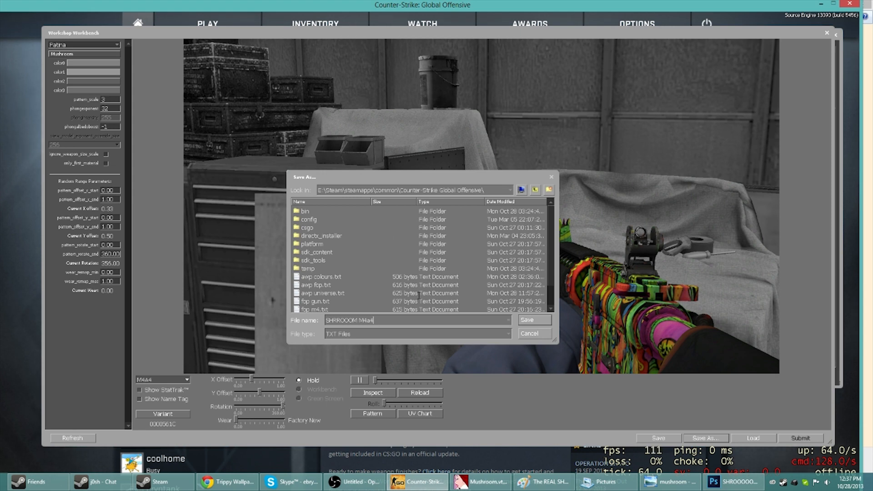
{"action": "left_click", "coordinate": [526, 320]}
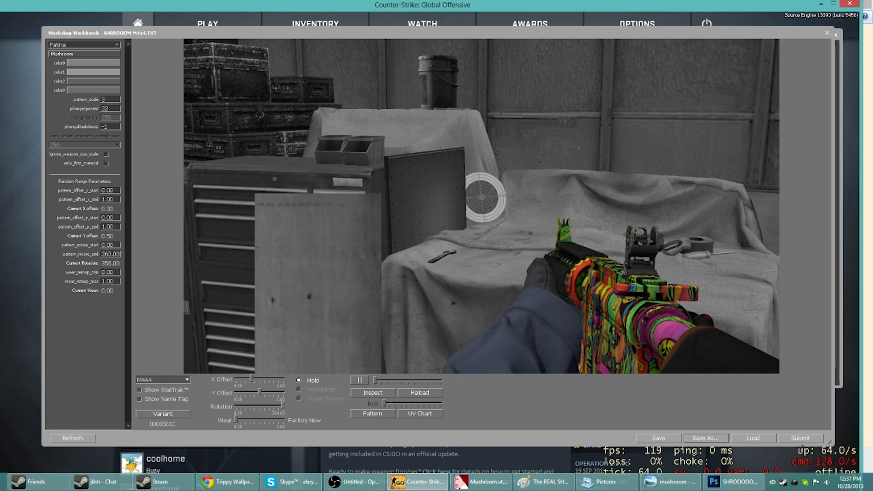
{"action": "left_click", "coordinate": [801, 438]}
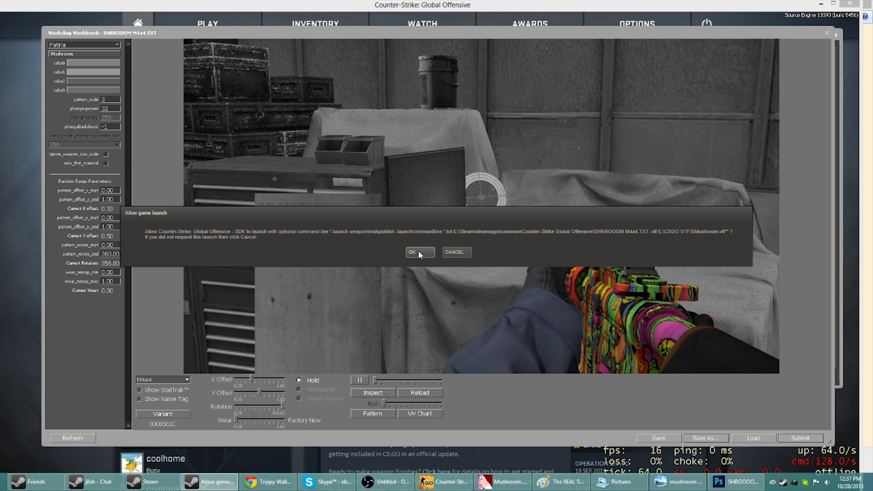
Launch the publishing tool, start a new upload and browse for a preview image on C:.
{"action": "left_click", "coordinate": [418, 252]}
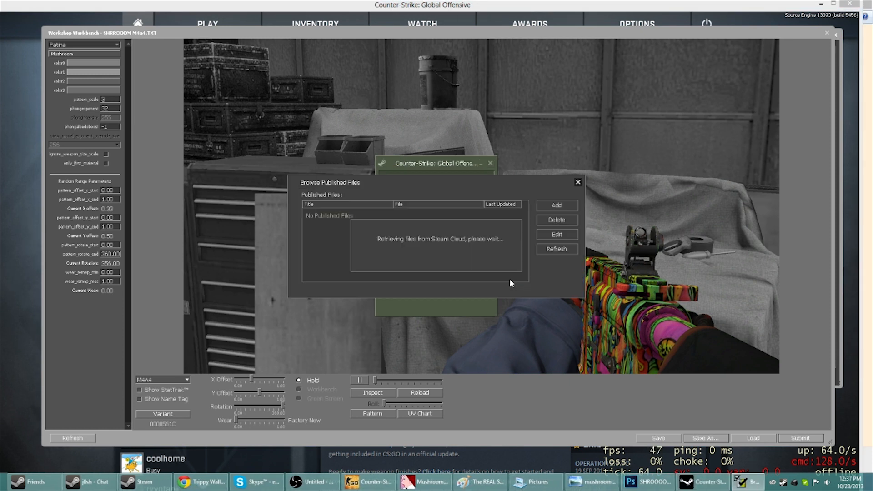
{"action": "left_click", "coordinate": [556, 205]}
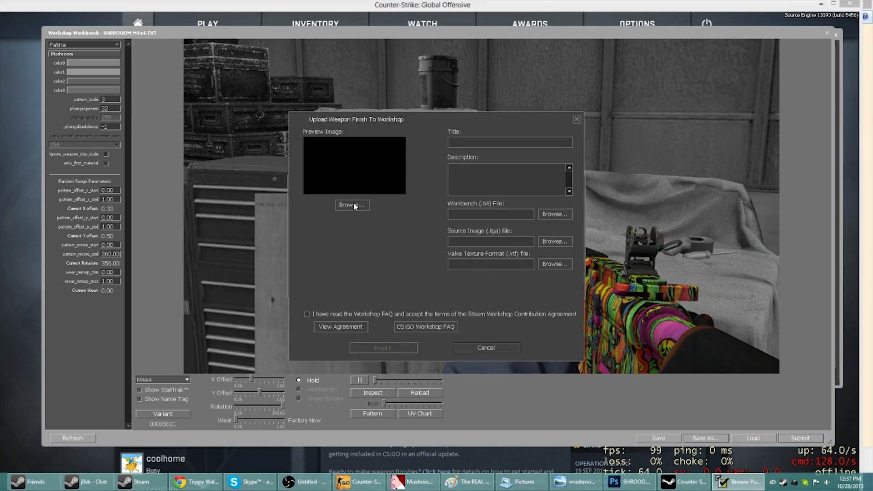
{"action": "left_click", "coordinate": [351, 204]}
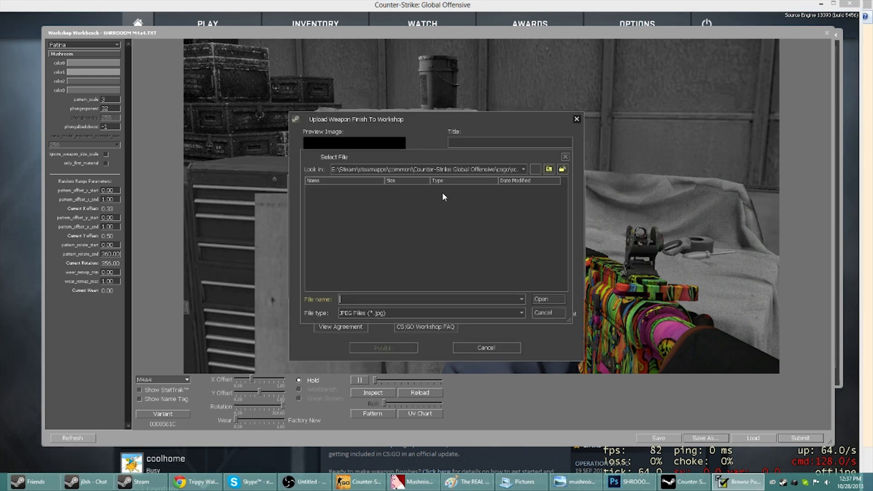
{"action": "left_click", "coordinate": [522, 169]}
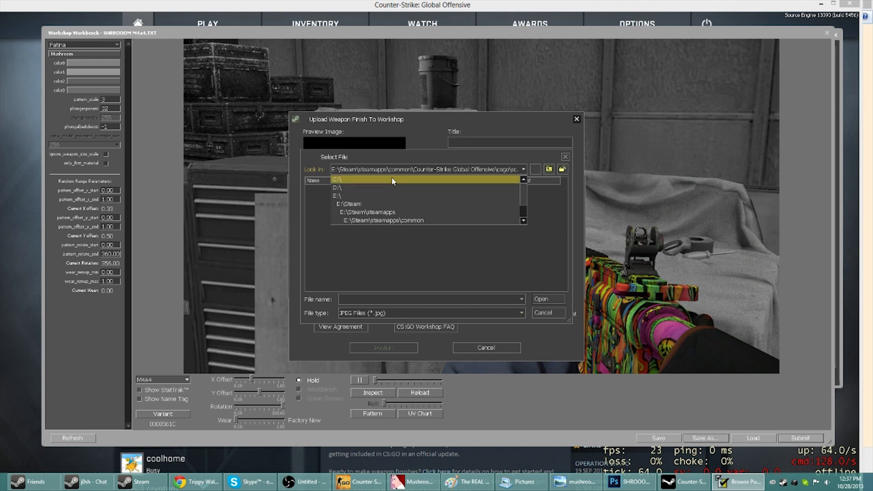
{"action": "left_click", "coordinate": [337, 179]}
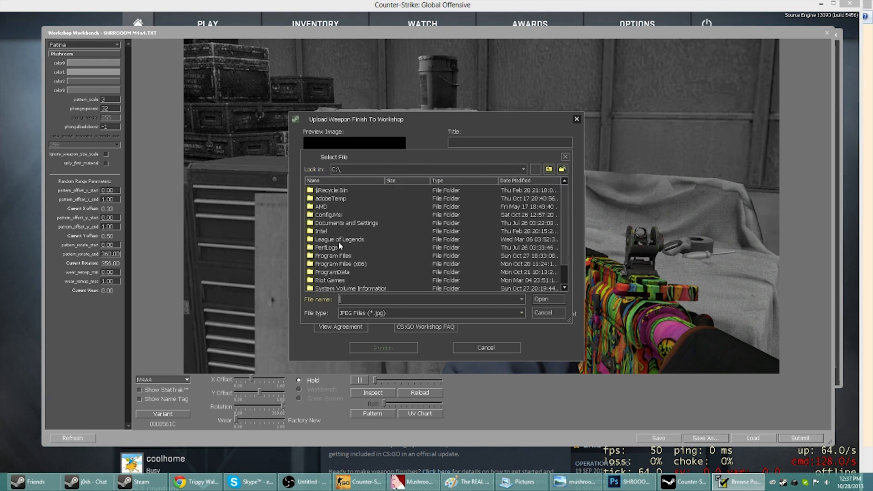
{"action": "scroll", "scroll_direction": "down", "scroll_amount": 3}
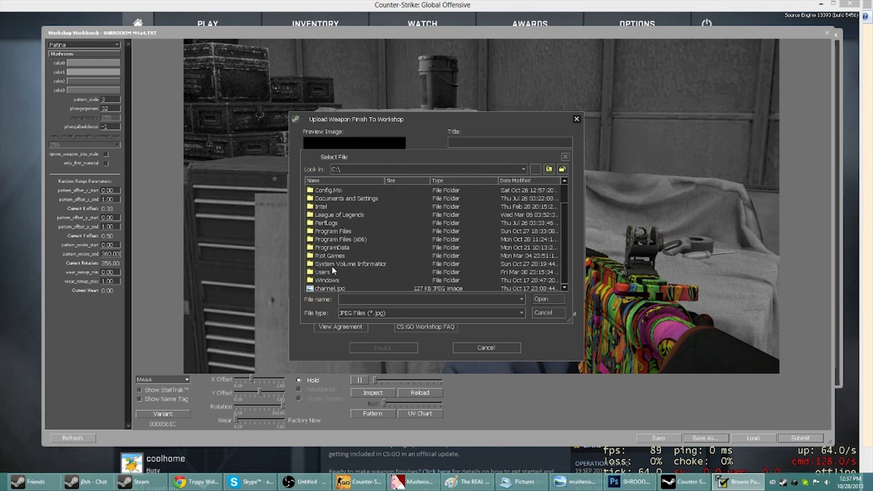
{"action": "double_click", "coordinate": [325, 272]}
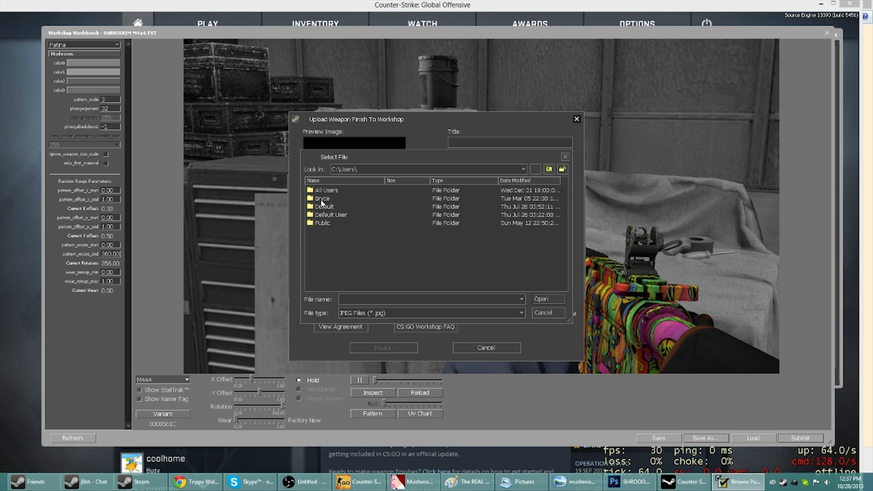
Select the captioned M4A4 screenshot from the user's Pictures folder as the preview image.
{"action": "double_click", "coordinate": [322, 197]}
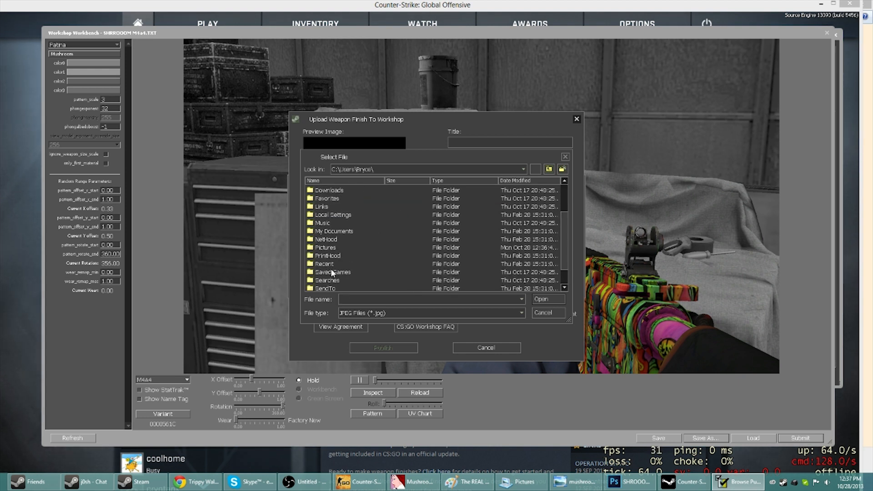
{"action": "scroll", "scroll_direction": "down", "scroll_amount": 3}
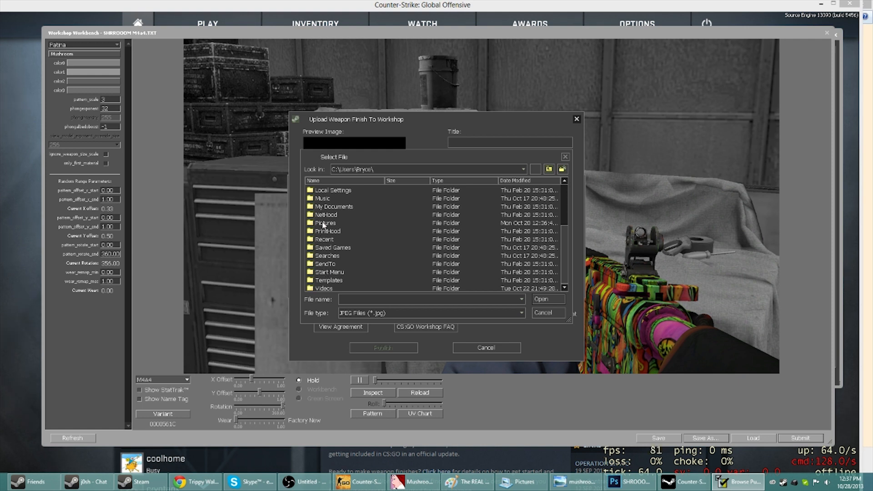
{"action": "double_click", "coordinate": [325, 223]}
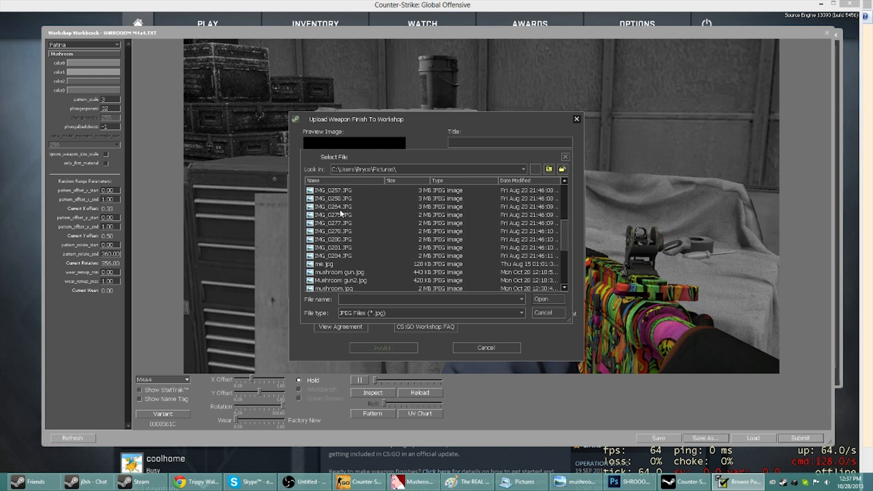
{"action": "scroll", "scroll_direction": "down", "scroll_amount": 3}
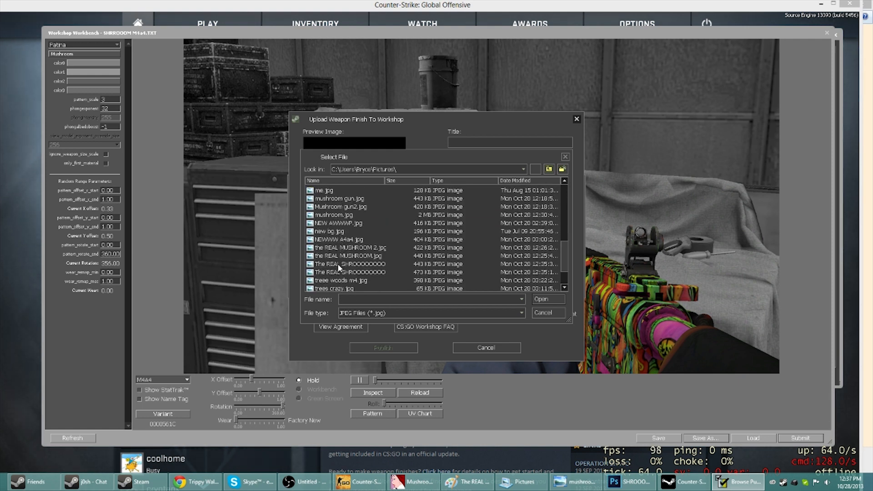
{"action": "left_click", "coordinate": [348, 264]}
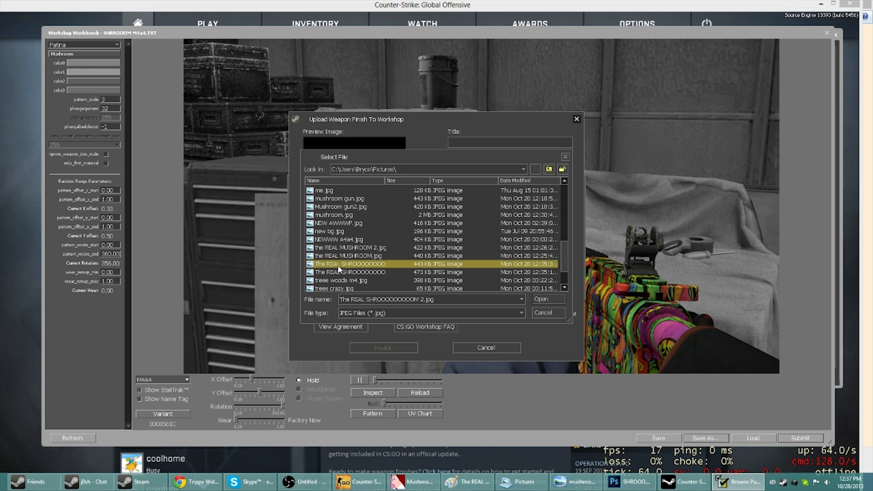
{"action": "left_click", "coordinate": [548, 299]}
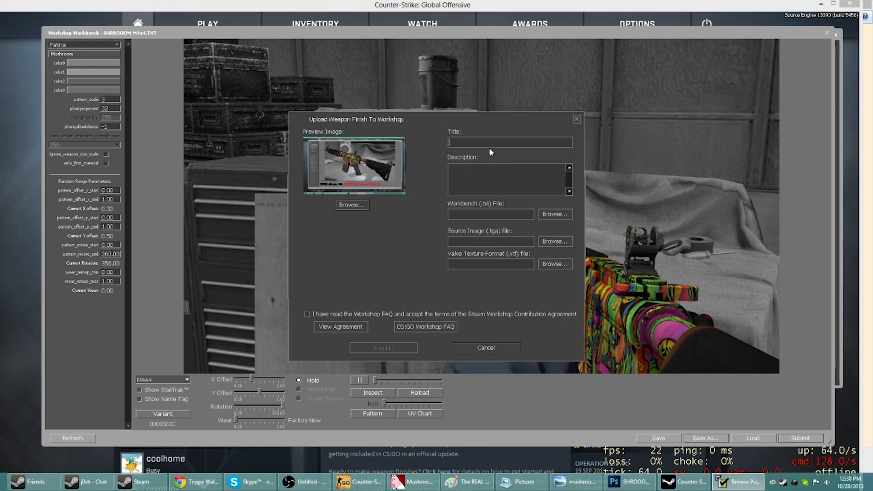
Enter the upload title 'm4a4 Shrooms'.
{"action": "type", "text": "m"}
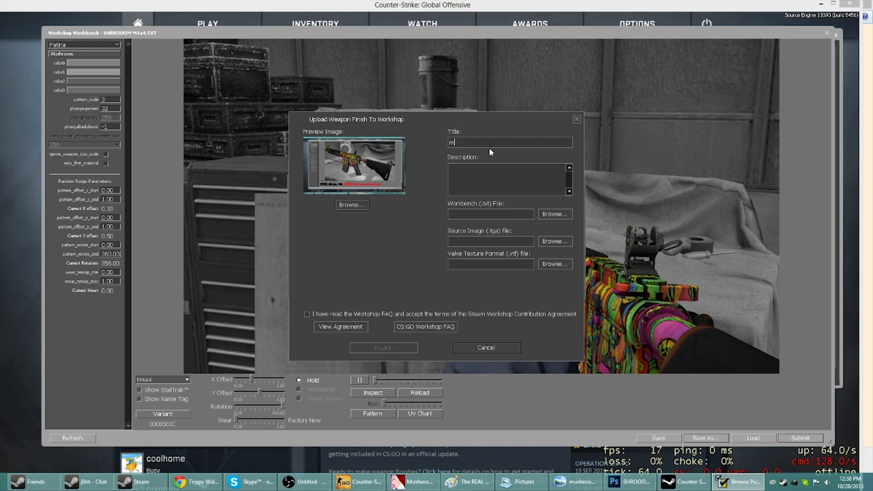
{"action": "type", "text": "4a4"}
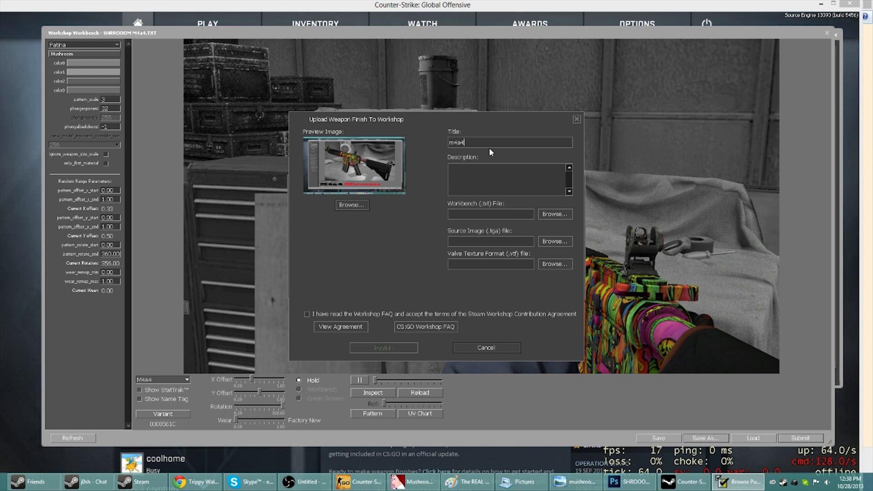
{"action": "type", "text": "S"}
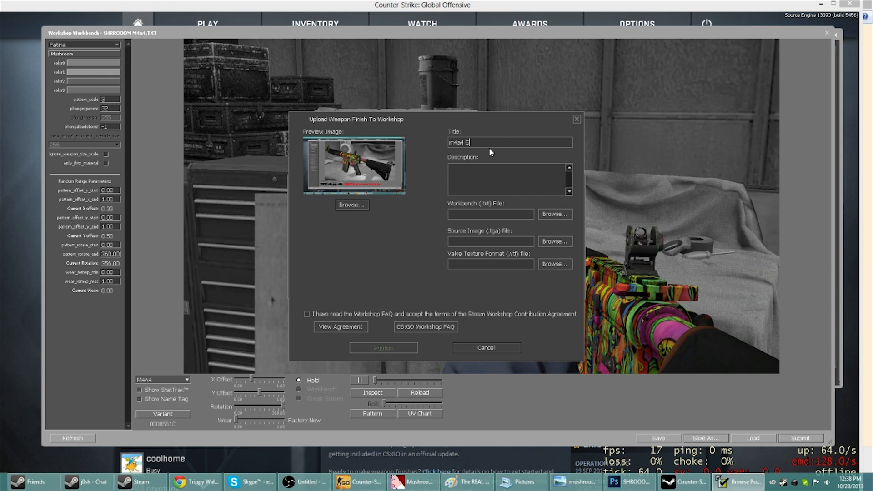
{"action": "type", "text": "hr"}
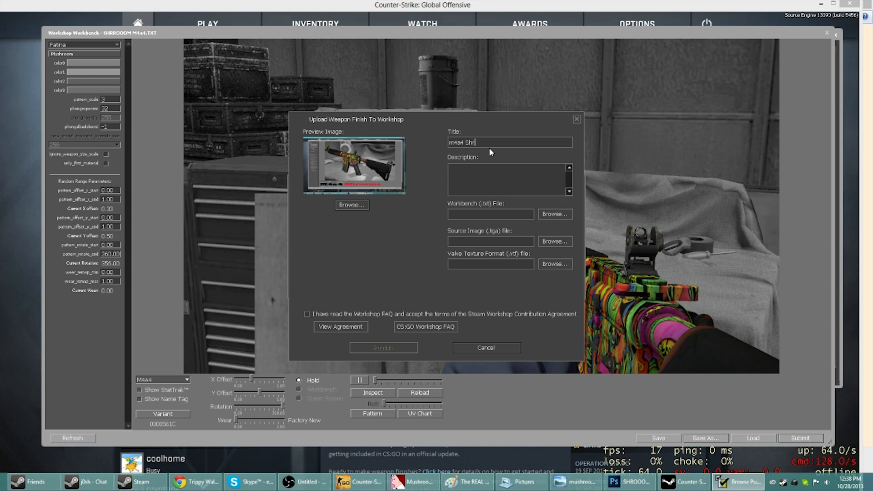
{"action": "type", "text": "ooms"}
{"action": "left_click", "coordinate": [507, 178]}
{"action": "type", "text": "fcucs on play"}
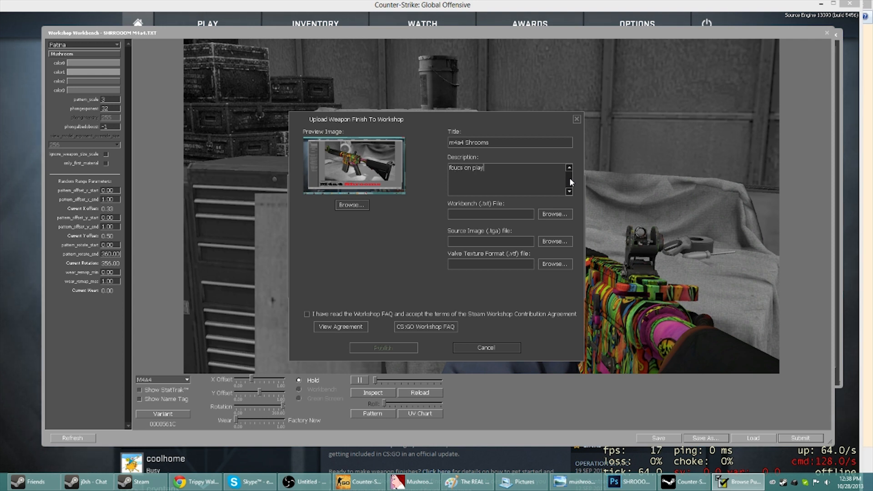
{"action": "type", "text": "brings you"}
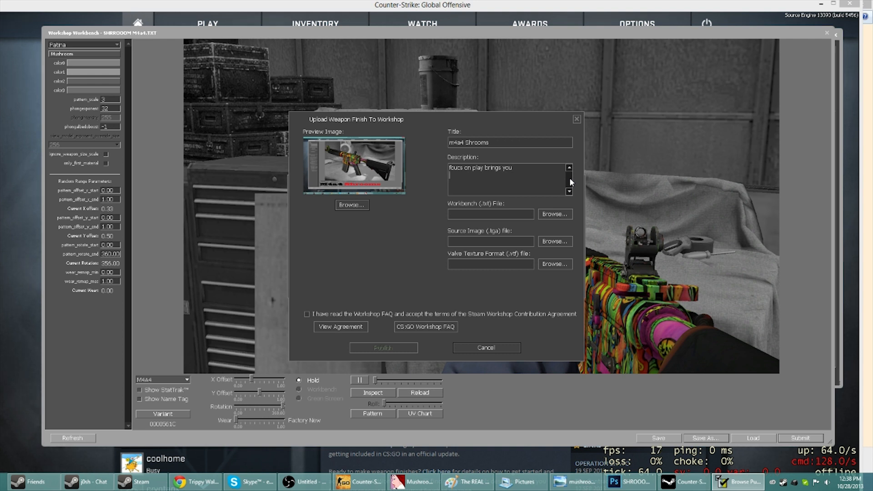
{"action": "type", "text": "hi"}
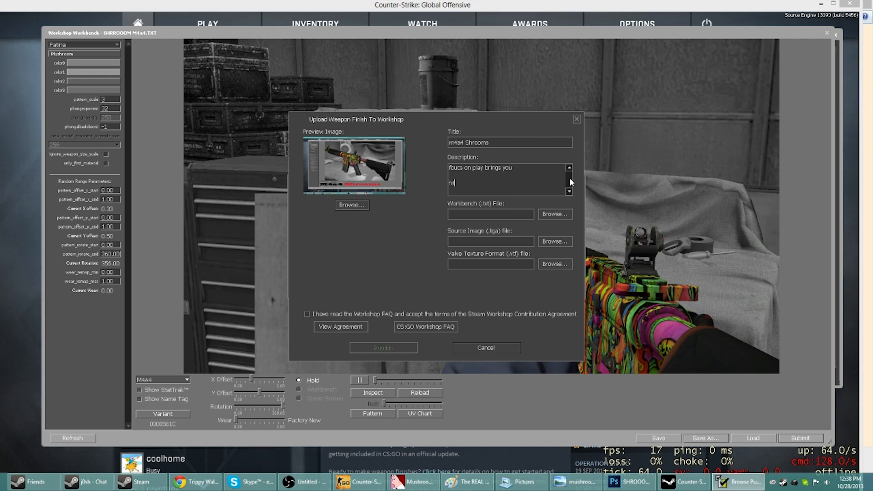
{"action": "type", "text": "ttps:"}
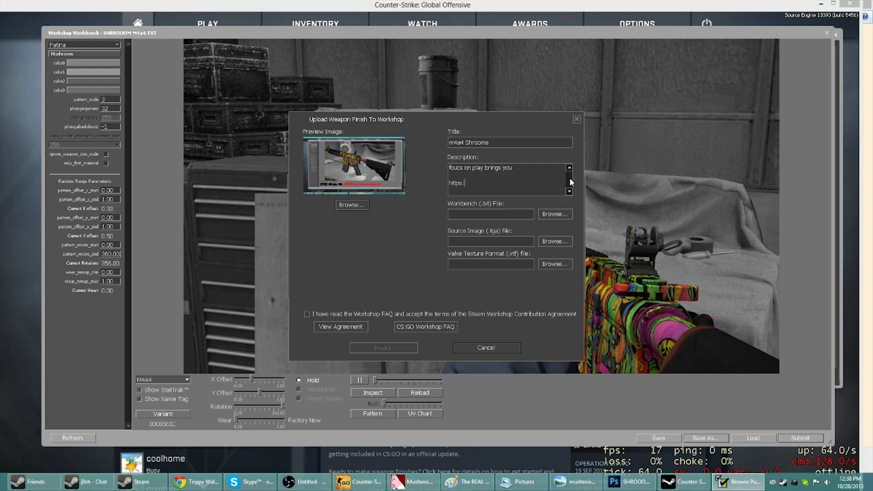
{"action": "type", "text": "//"}
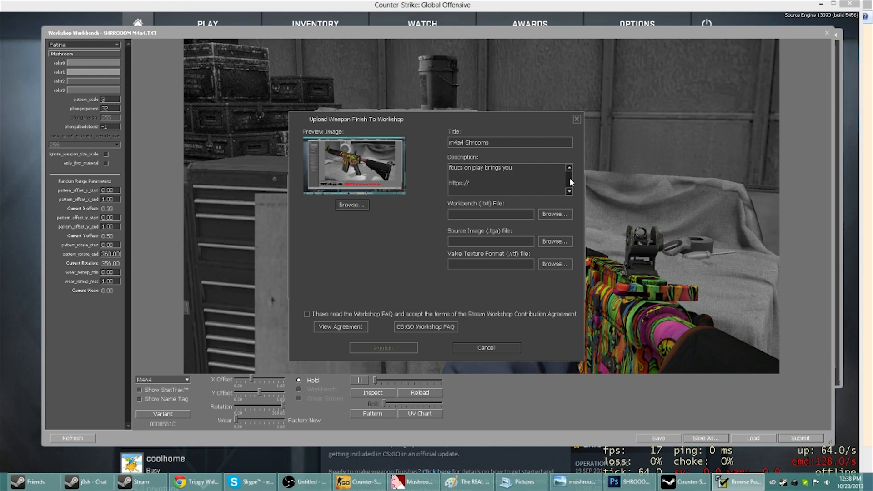
{"action": "type", "text": "www."}
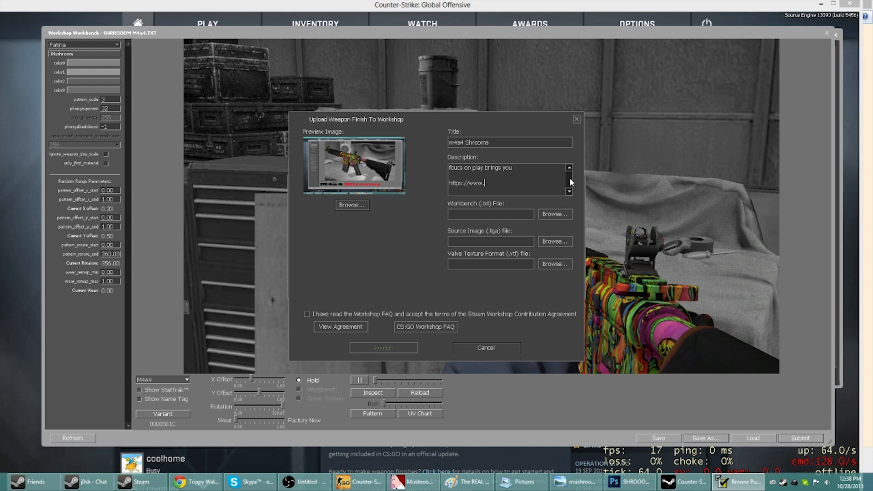
{"action": "type", "text": "youtube.com"}
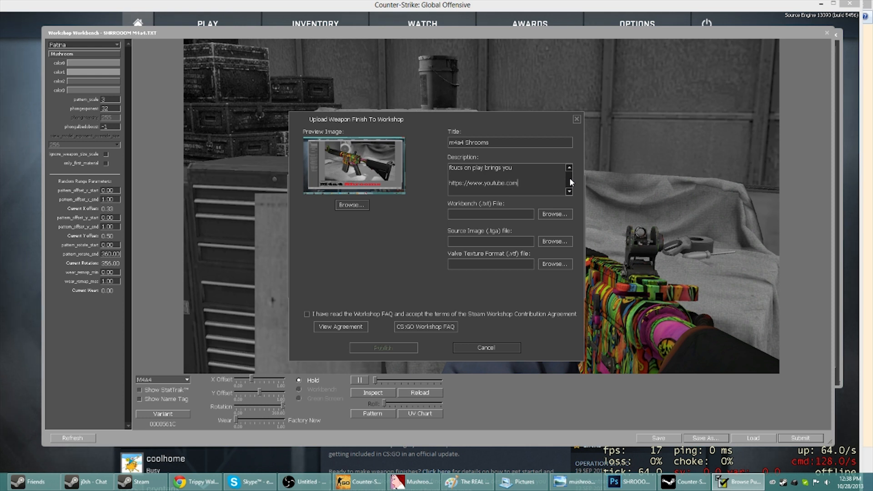
{"action": "type", "text": "l"}
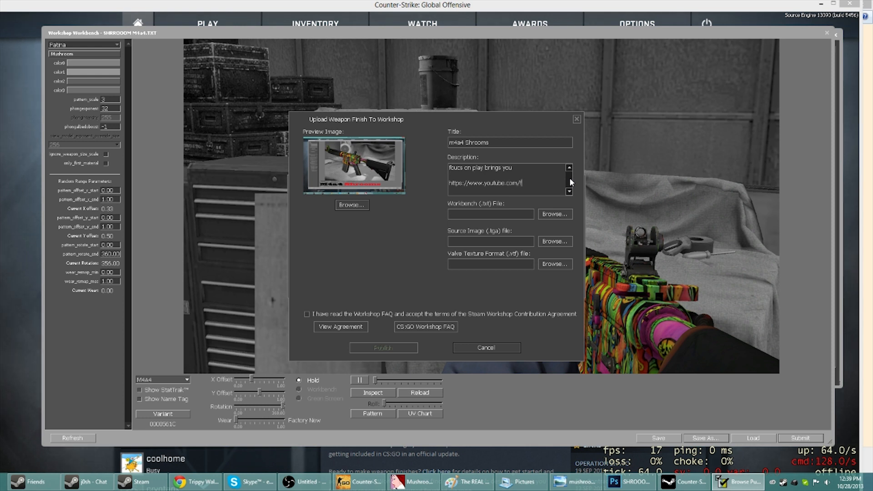
{"action": "type", "text": "focusonplay"}
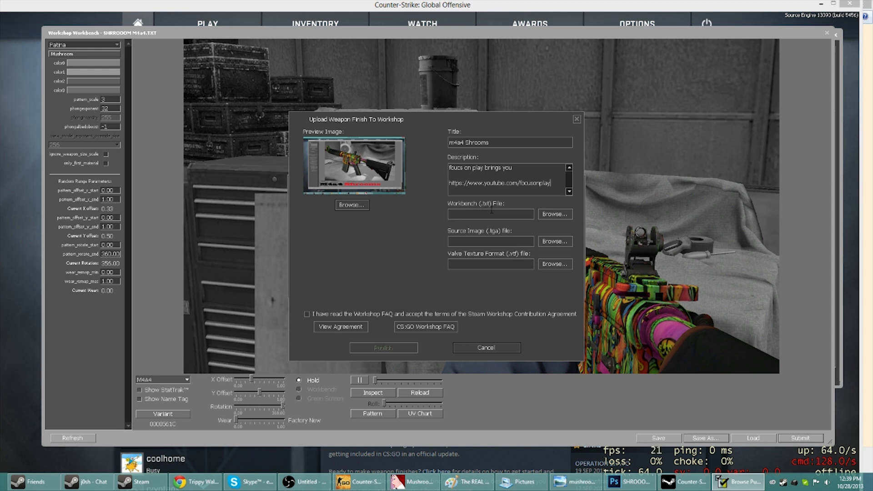
Attach shrroom m4a4.txt as the upload's workbench file.
{"action": "left_click", "coordinate": [555, 214]}
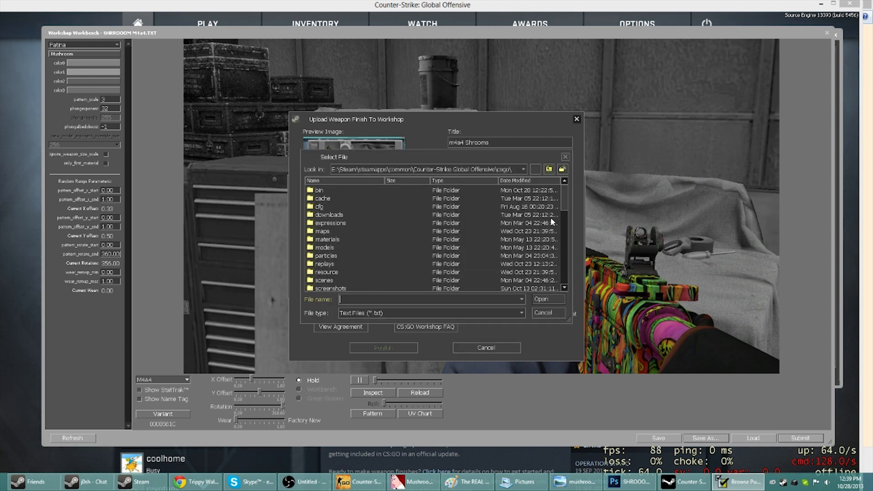
{"action": "scroll", "scroll_direction": "down", "scroll_amount": 3}
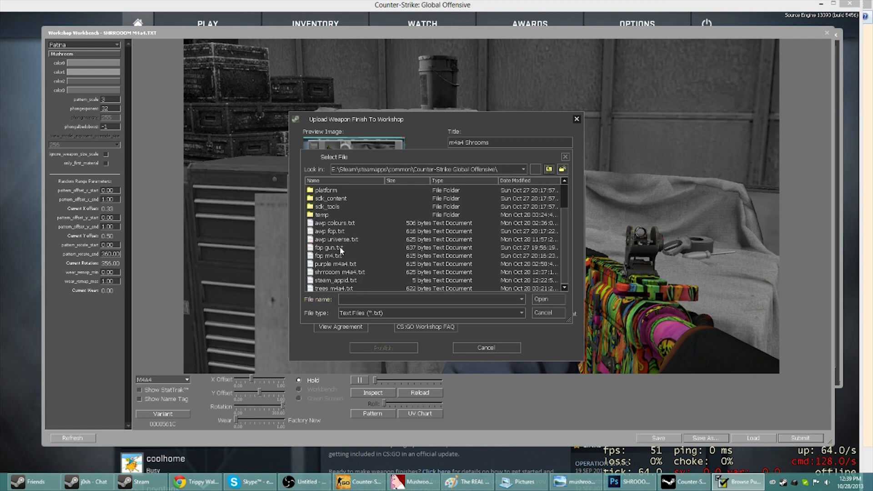
{"action": "left_click", "coordinate": [547, 300]}
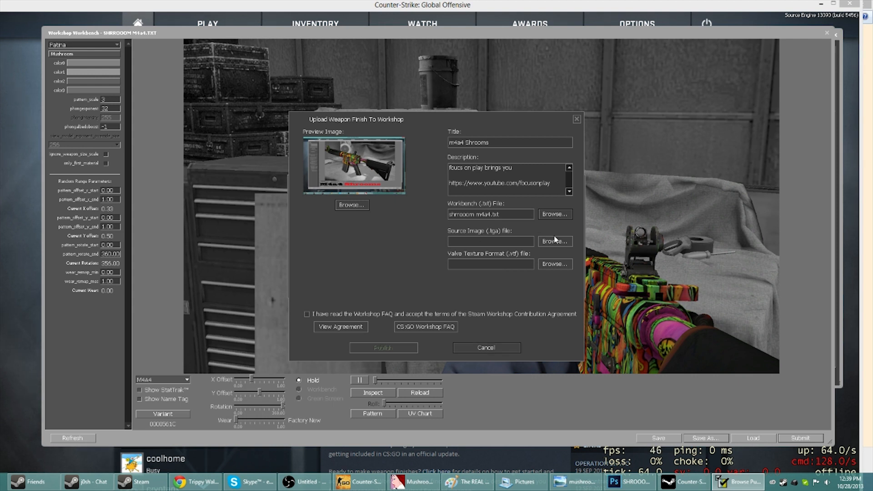
Attach the SHROOOO… Targa from C:\Users\<user>\Pictures as the source image.
{"action": "left_click", "coordinate": [555, 240]}
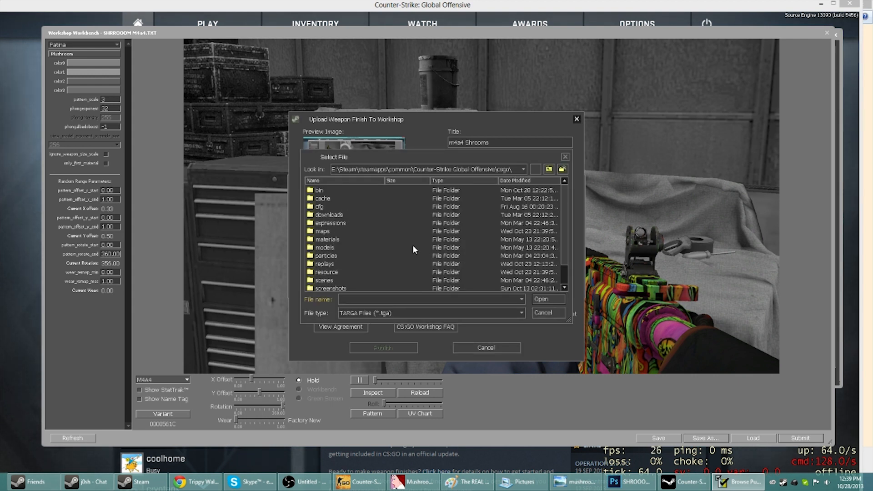
{"action": "left_click", "coordinate": [527, 169]}
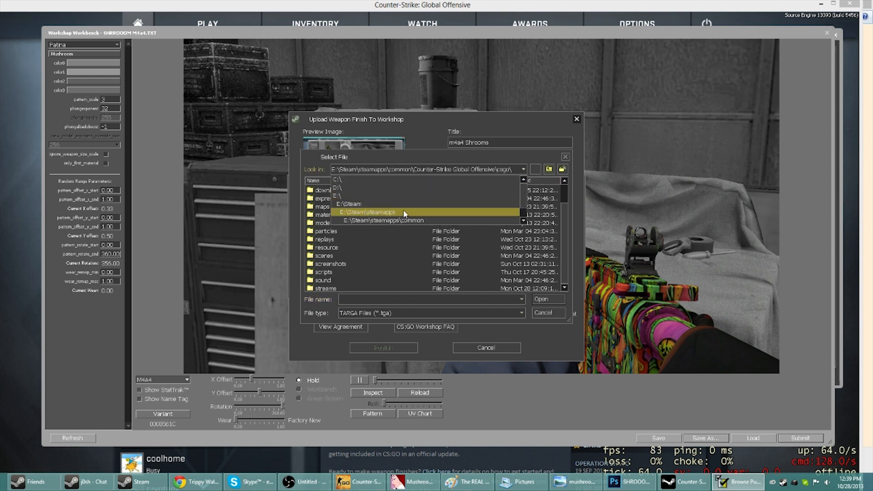
{"action": "left_click", "coordinate": [337, 180]}
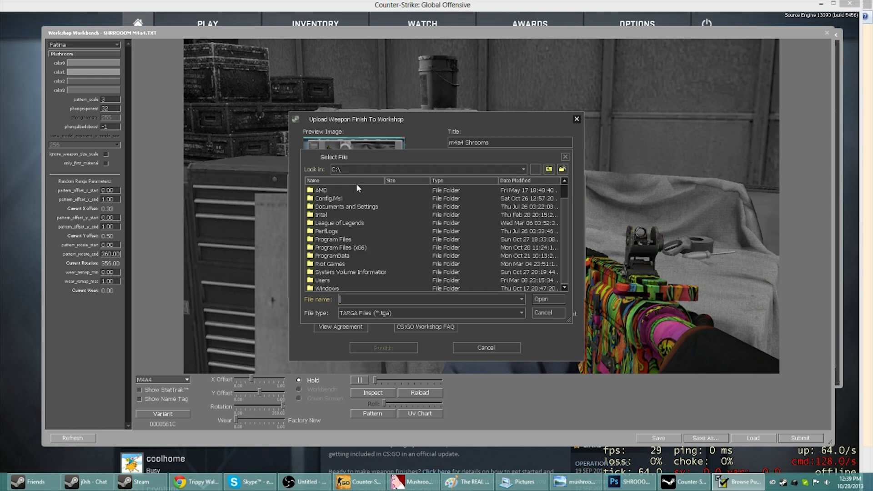
{"action": "double_click", "coordinate": [323, 280]}
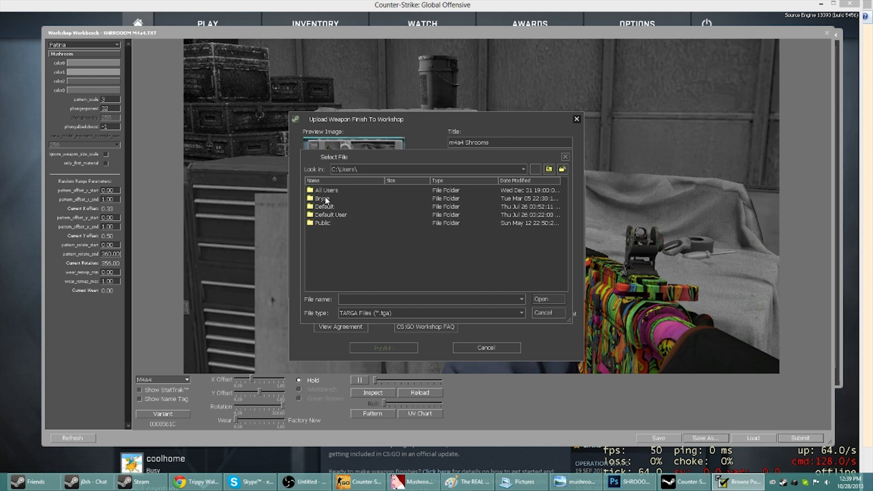
{"action": "double_click", "coordinate": [323, 199]}
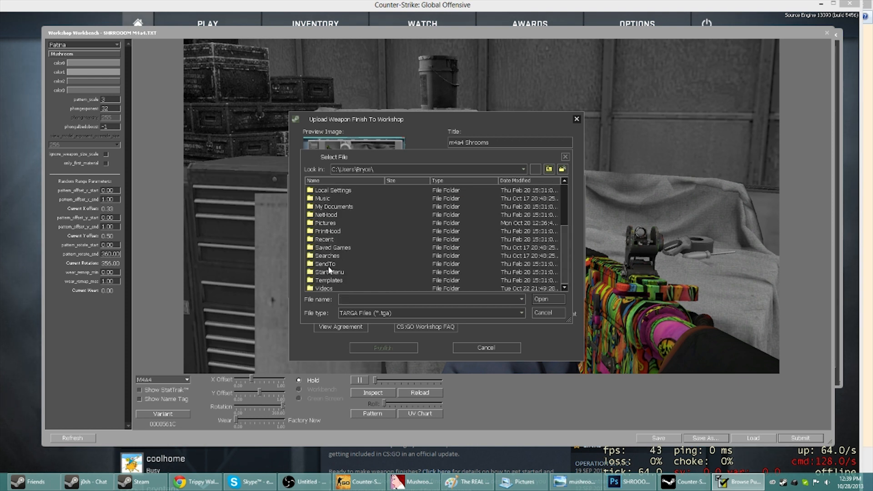
{"action": "mouse_move", "coordinate": [330, 268]}
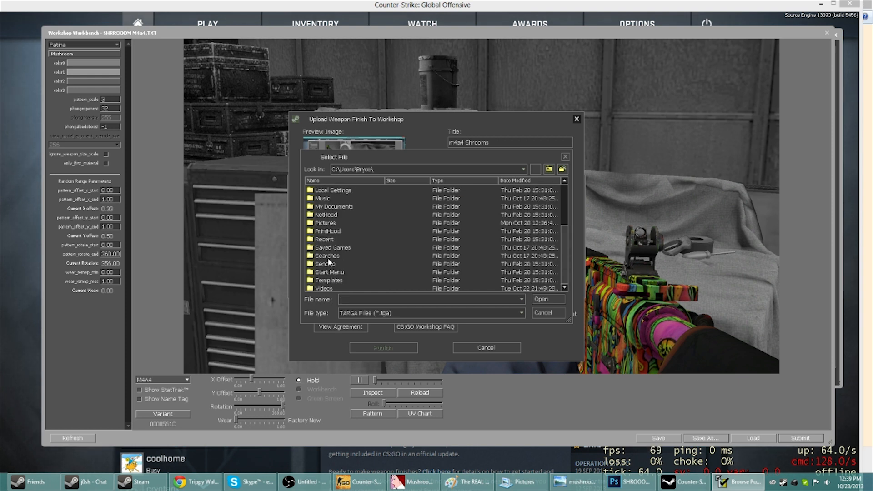
{"action": "double_click", "coordinate": [326, 223]}
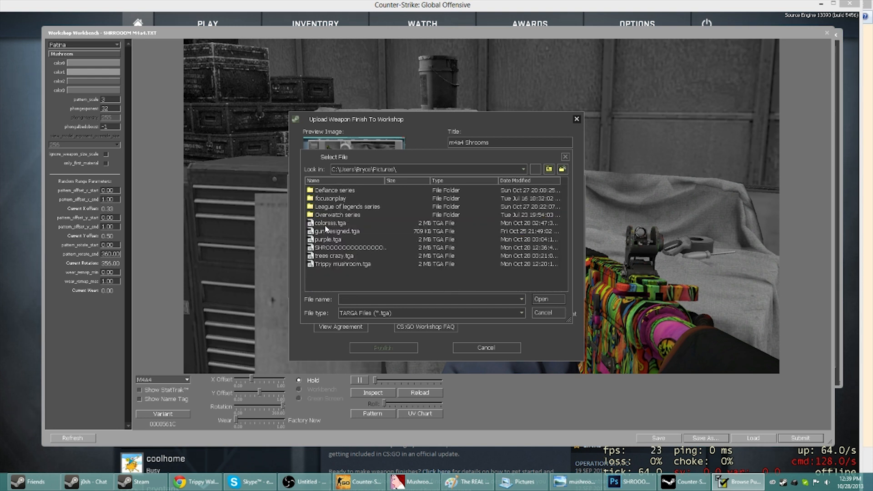
{"action": "mouse_move", "coordinate": [337, 267]}
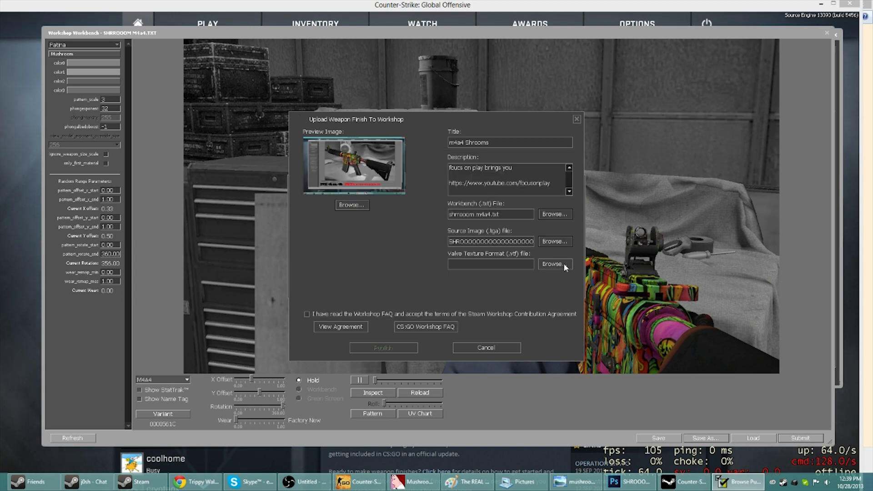
{"action": "left_click", "coordinate": [554, 263]}
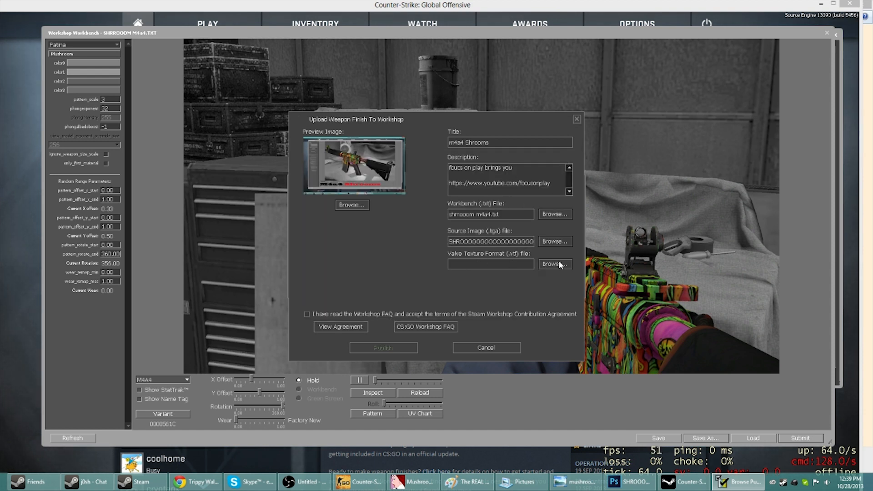
Attach Mushroom.vtf from E:\CSGO VTFS as the VTF texture file.
{"action": "left_click", "coordinate": [555, 264]}
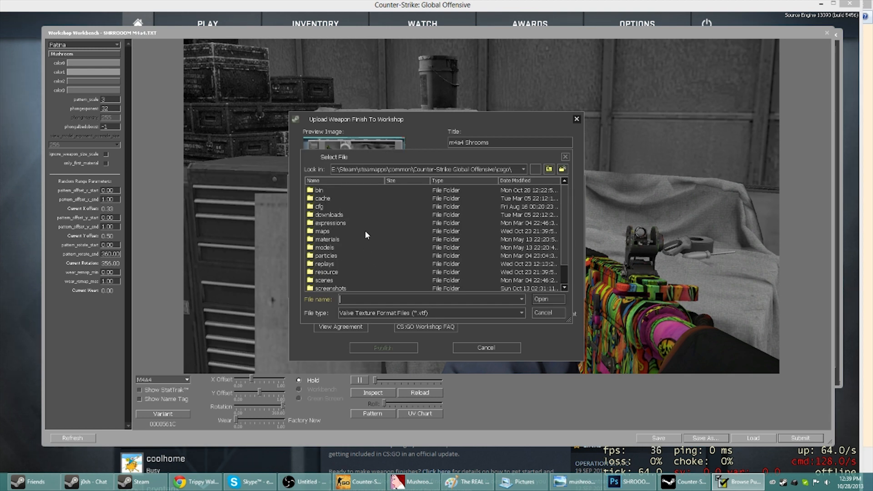
{"action": "left_click", "coordinate": [522, 170]}
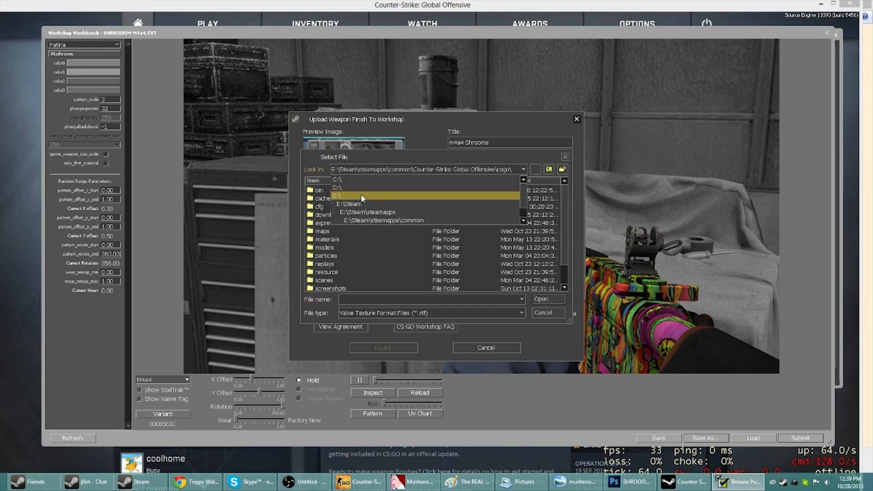
{"action": "left_click", "coordinate": [337, 196]}
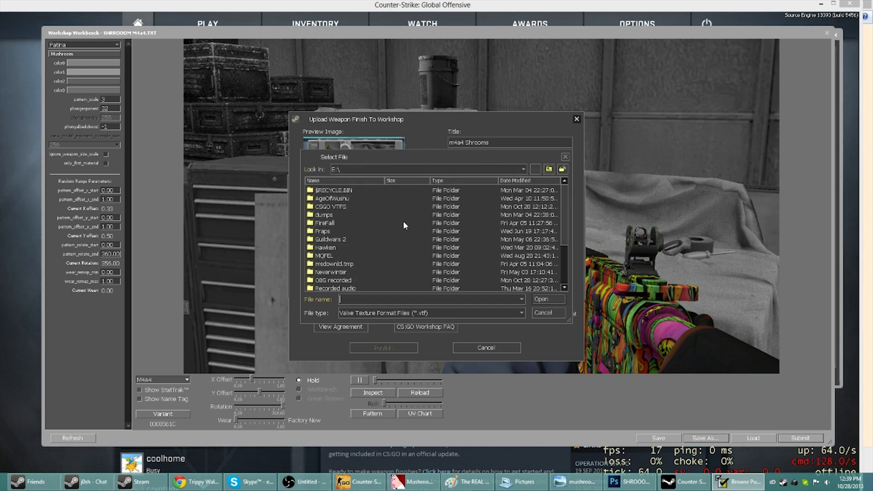
{"action": "left_click", "coordinate": [331, 207]}
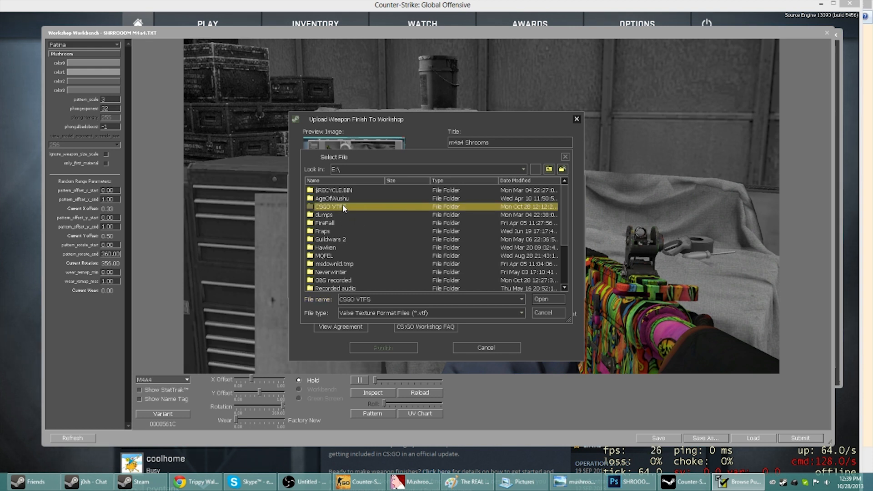
{"action": "double_click", "coordinate": [331, 206]}
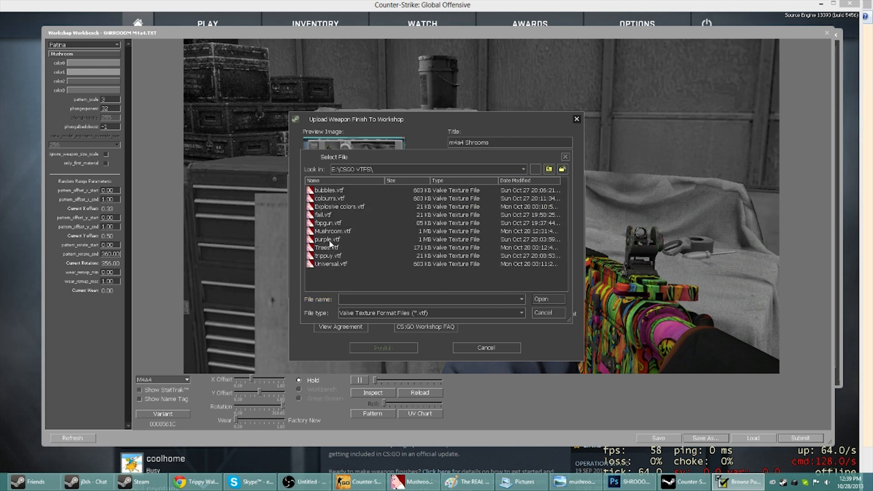
{"action": "left_click", "coordinate": [547, 299]}
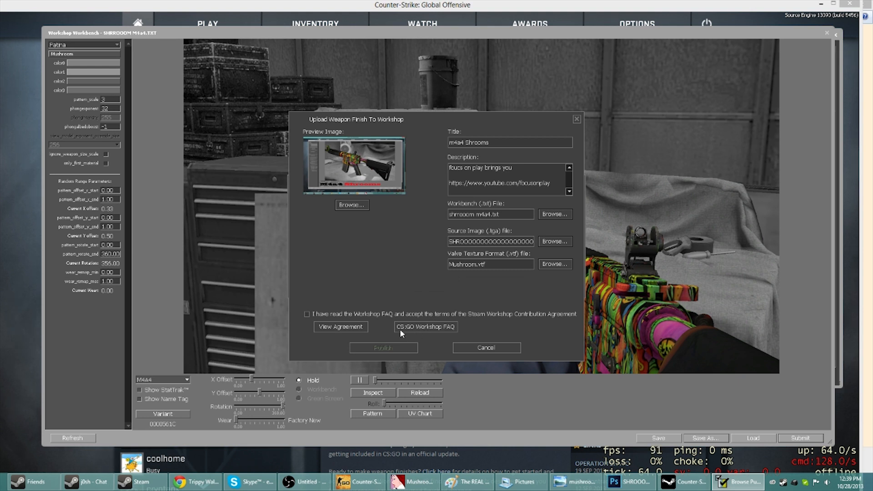
Accept the Workshop agreement and publish the m4a4 Shrooms finish.
{"action": "left_click", "coordinate": [306, 314]}
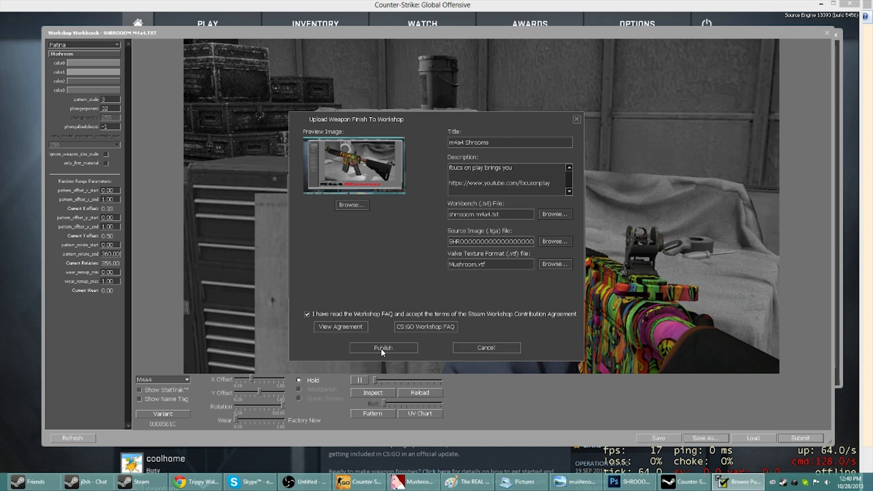
{"action": "left_click", "coordinate": [383, 348]}
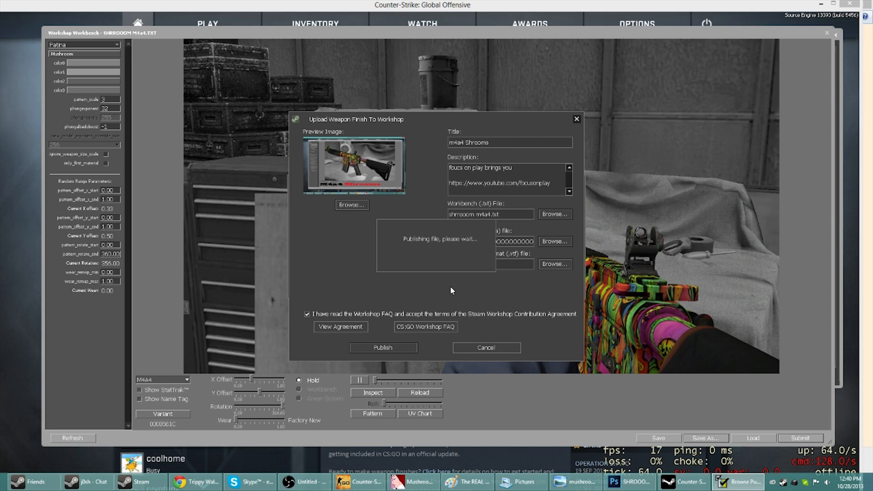
{"action": "left_click", "coordinate": [383, 348]}
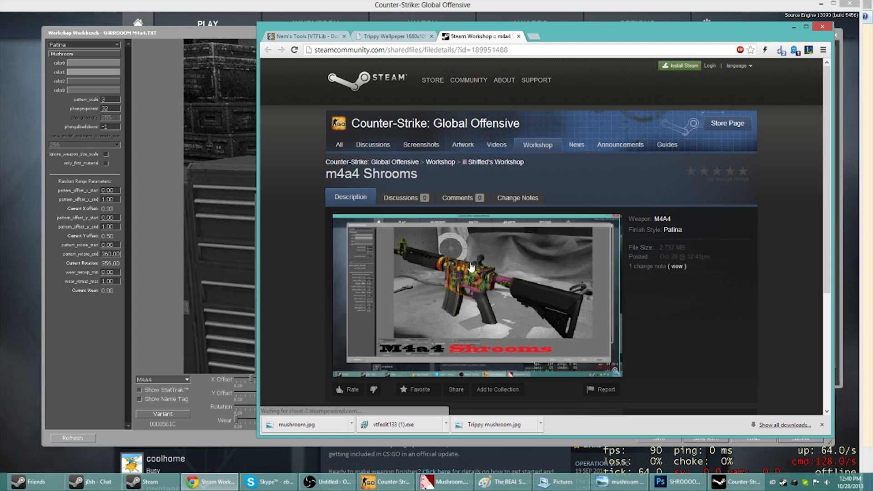
Scroll down the m4a4 Shrooms Workshop page to read its description and pending status.
{"action": "scroll", "scroll_direction": "down", "scroll_amount": 3}
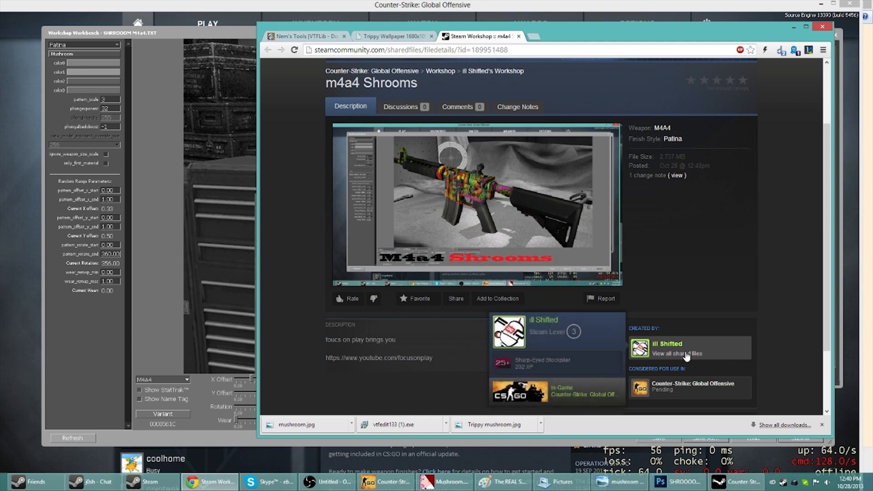
{"action": "mouse_move", "coordinate": [728, 223]}
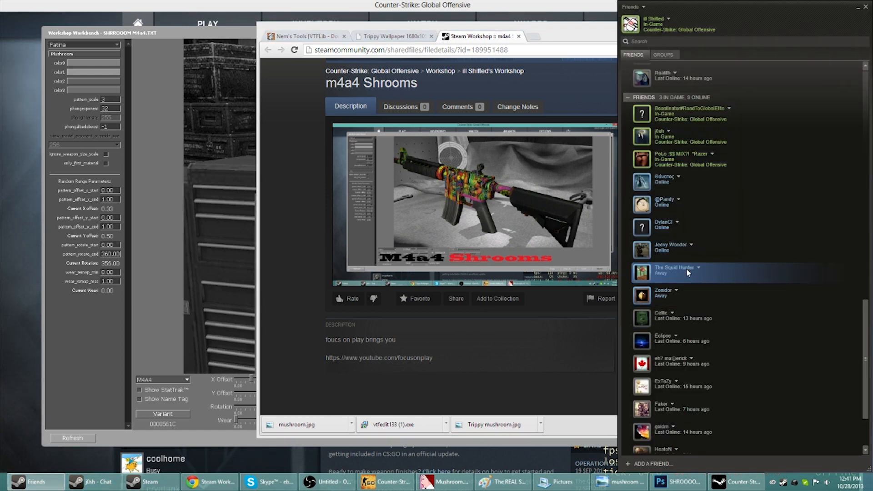
Browse the Zonidor Steam profile for recent CS:GO activity and the Workshop submission.
{"action": "scroll", "scroll_direction": "up", "scroll_amount": 3}
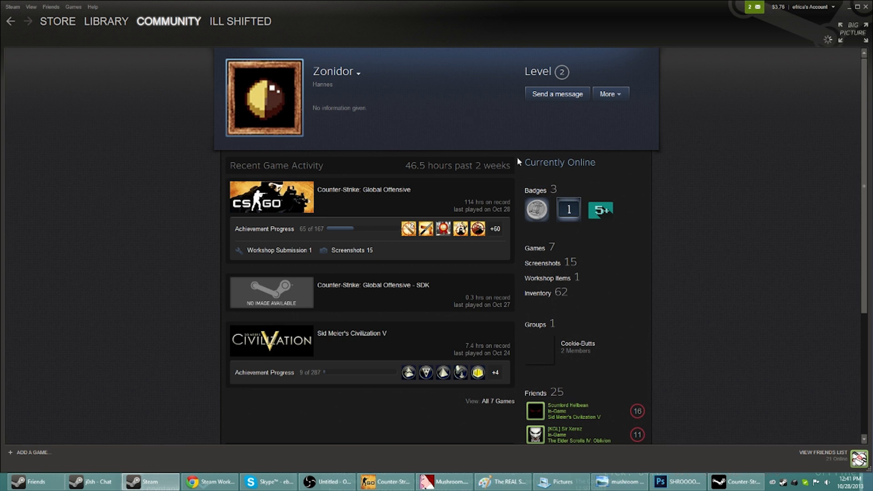
{"action": "mouse_move", "coordinate": [774, 197]}
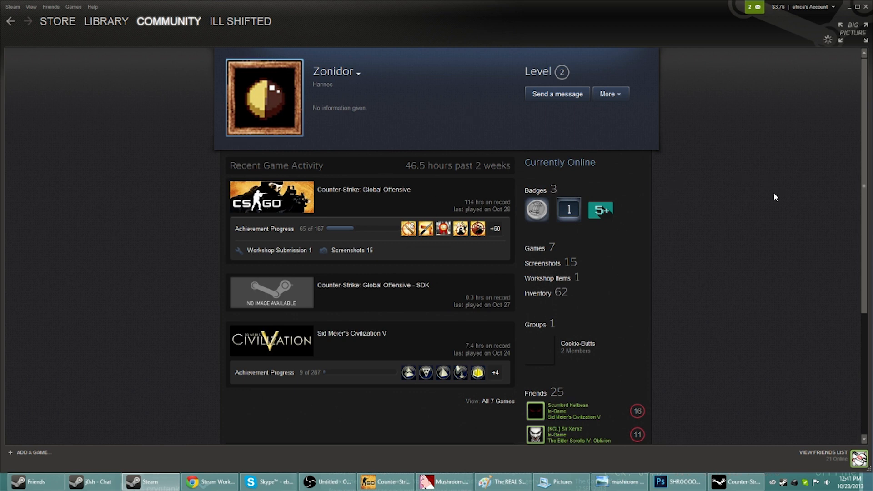
{"action": "scroll", "scroll_direction": "down", "scroll_amount": 3}
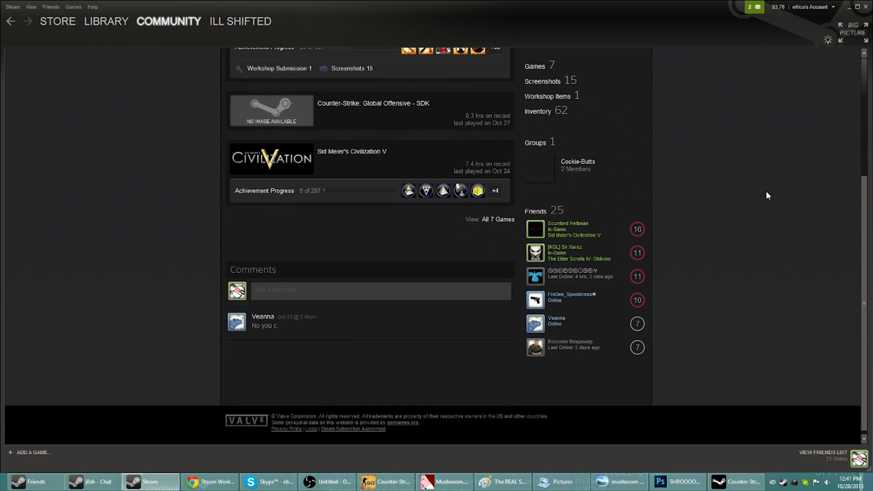
{"action": "scroll", "scroll_direction": "up", "scroll_amount": 3}
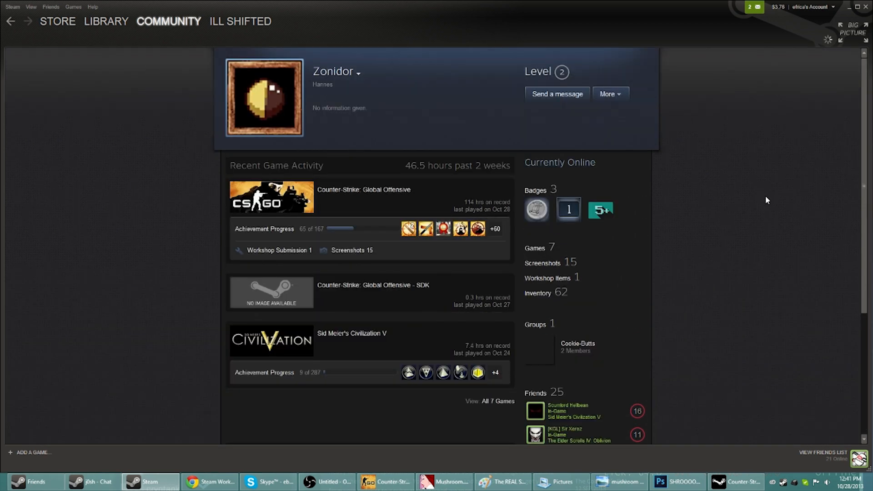